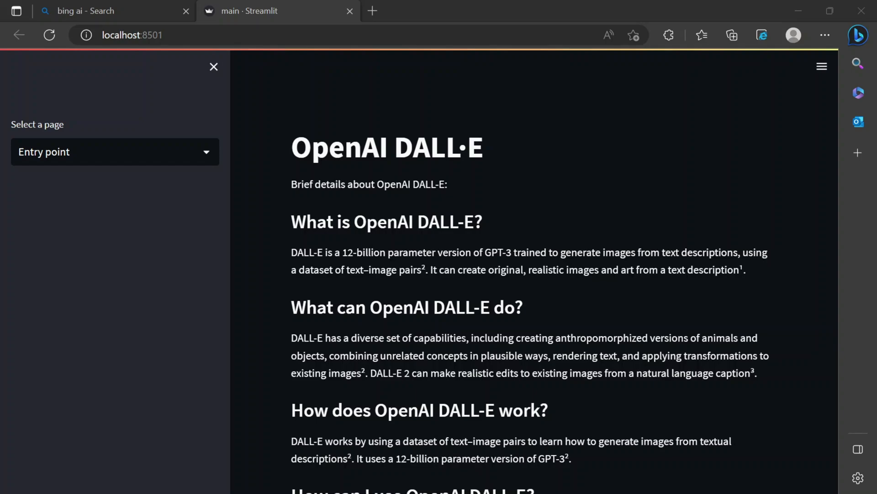
{"action": "mouse_move", "coordinate": [204, 244]}
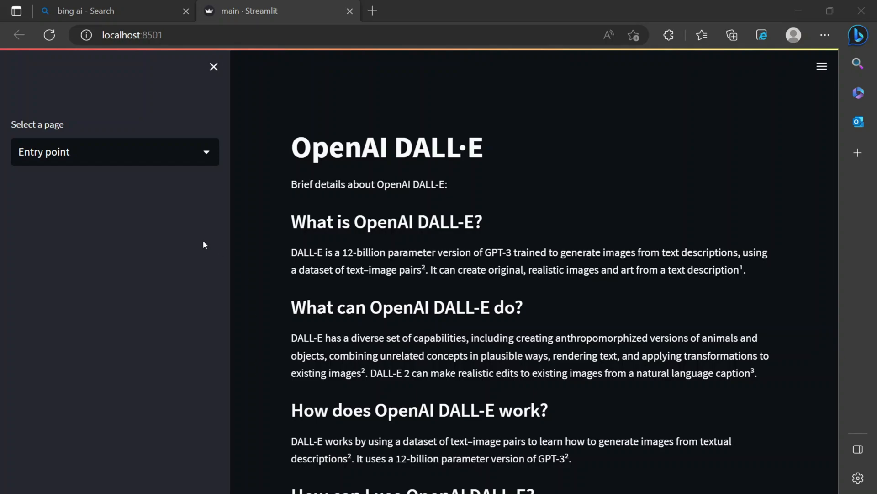
Open notebook/t001_txt_to_img.ipynb with the sidebar hidden and go to the openai.Image.create cell.
{"action": "left_click", "coordinate": [115, 152]}
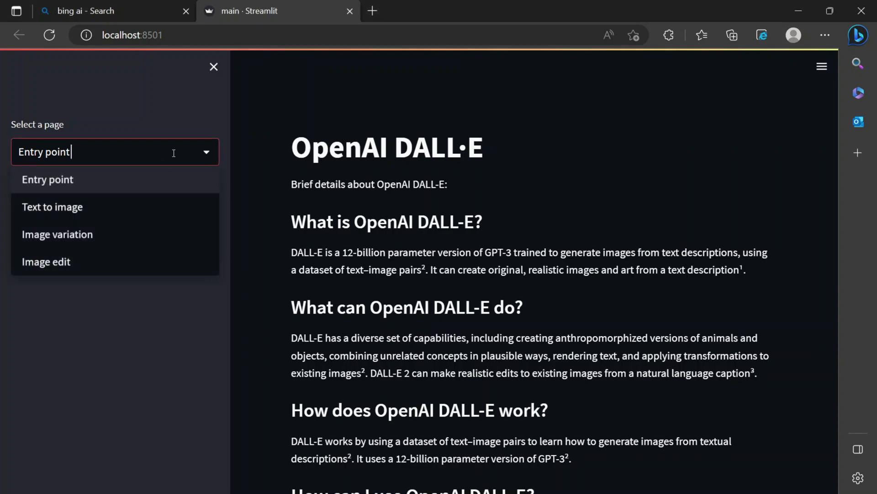
{"action": "left_click", "coordinate": [52, 207]}
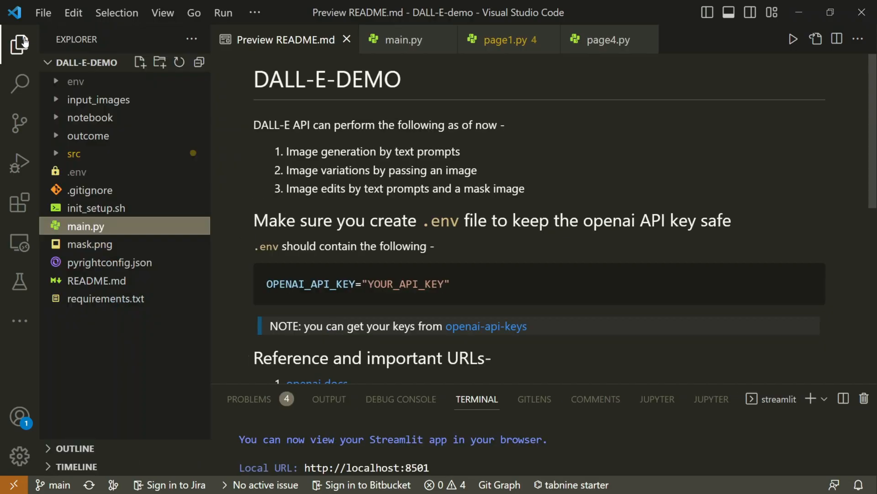
{"action": "left_click", "coordinate": [90, 117]}
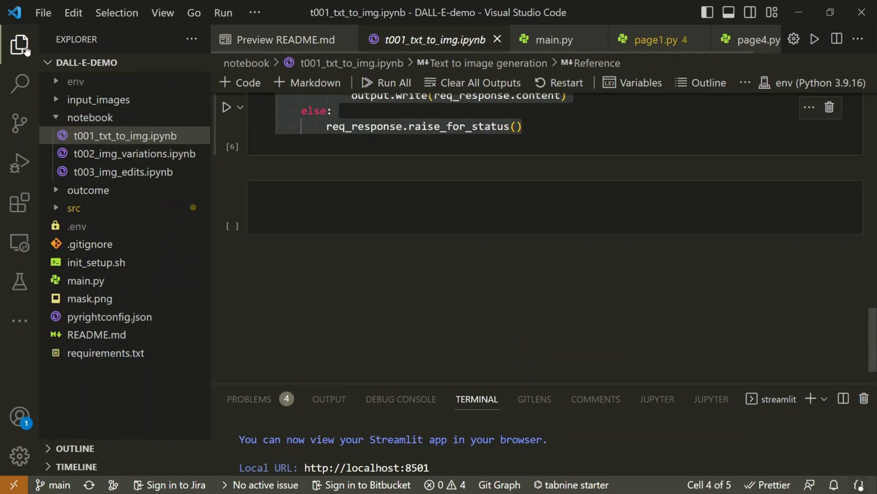
{"action": "left_click", "coordinate": [20, 44]}
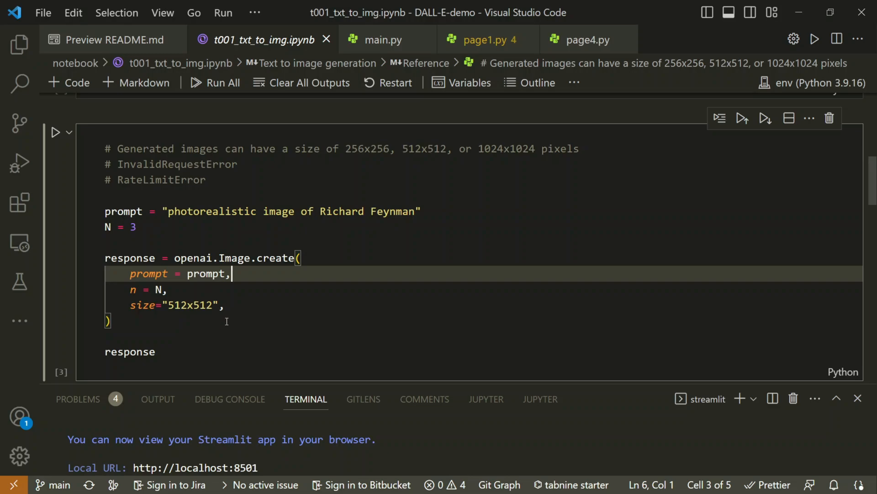
{"action": "mouse_move", "coordinate": [239, 348]}
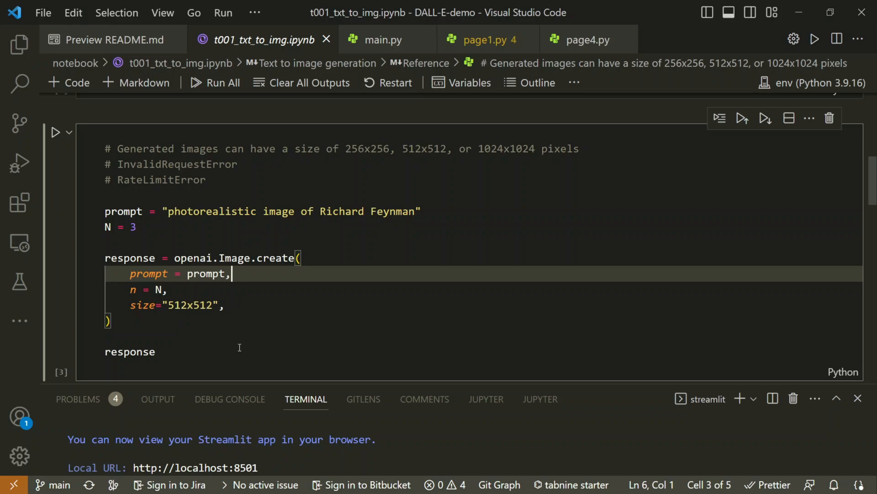
{"action": "mouse_move", "coordinate": [375, 337]}
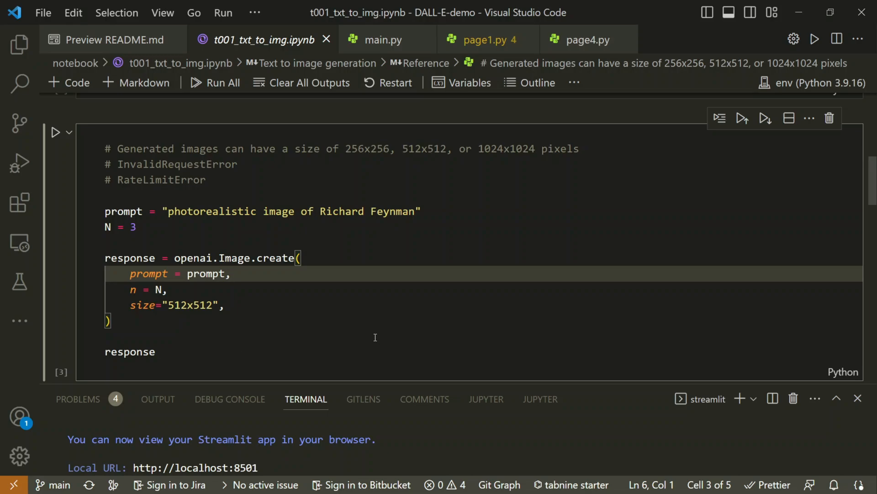
{"action": "mouse_move", "coordinate": [329, 316]}
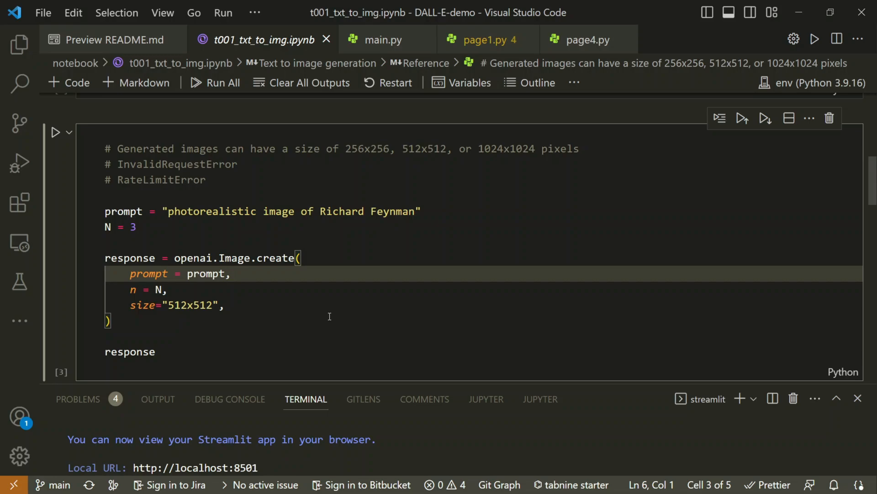
{"action": "left_click", "coordinate": [232, 273]}
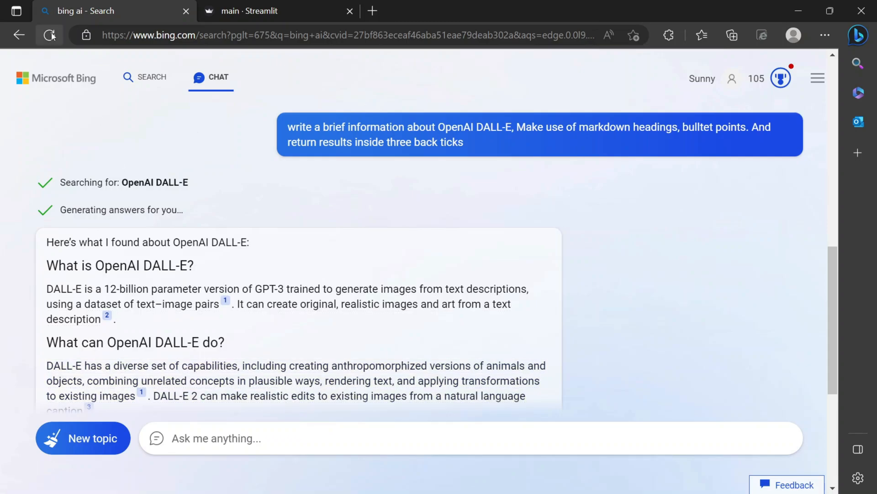
Start a new Bing topic and begin writing the Streamlit form request with prompt and size select box.
{"action": "left_click", "coordinate": [50, 34]}
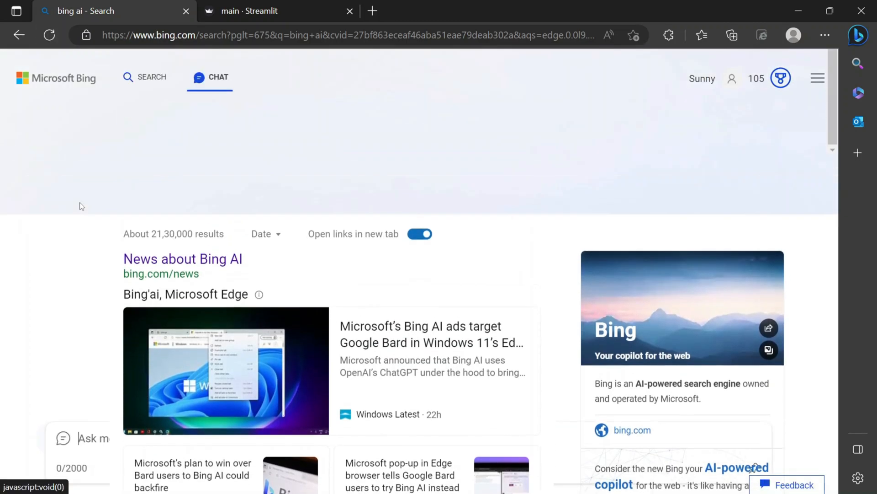
{"action": "left_click", "coordinate": [218, 77]}
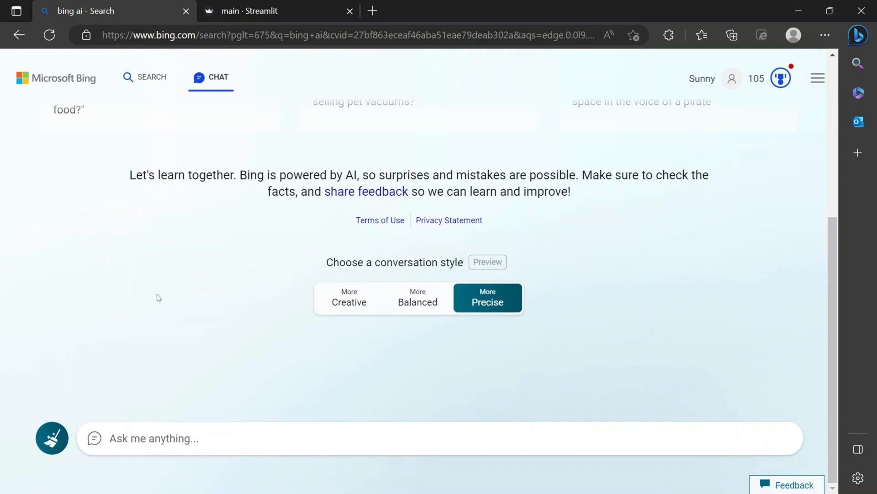
{"action": "type", "text": "can you"}
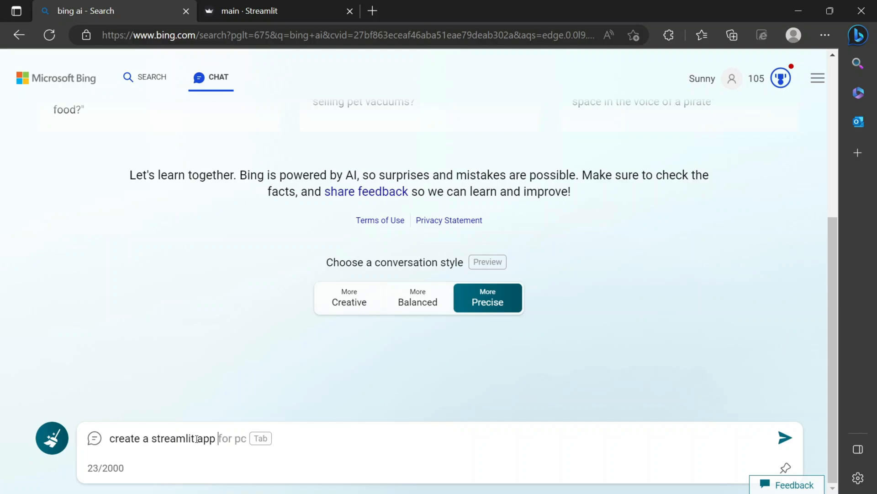
{"action": "type", "text": "that has a form,"}
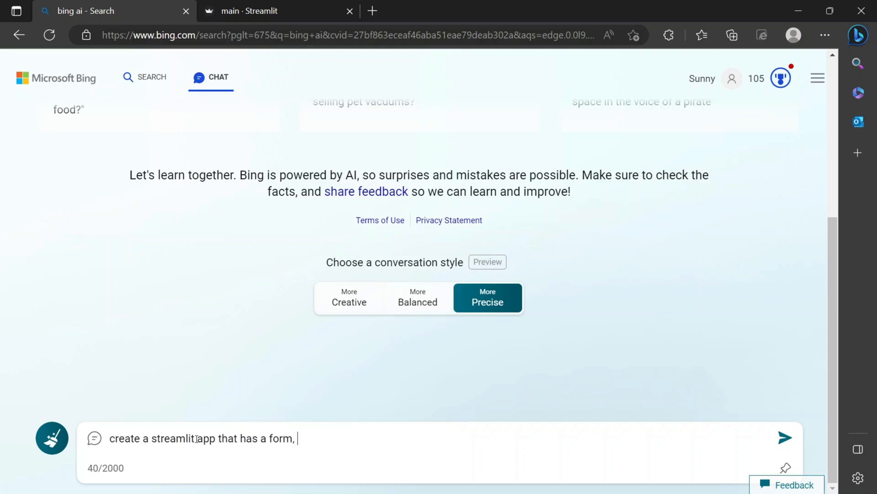
{"action": "type", "text": "the form contains text prompt for"}
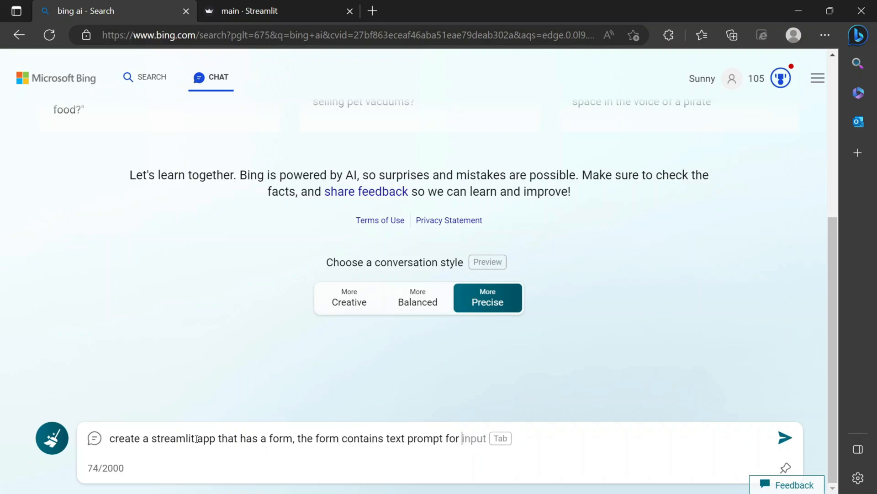
{"action": "type", "text": "image generation,"}
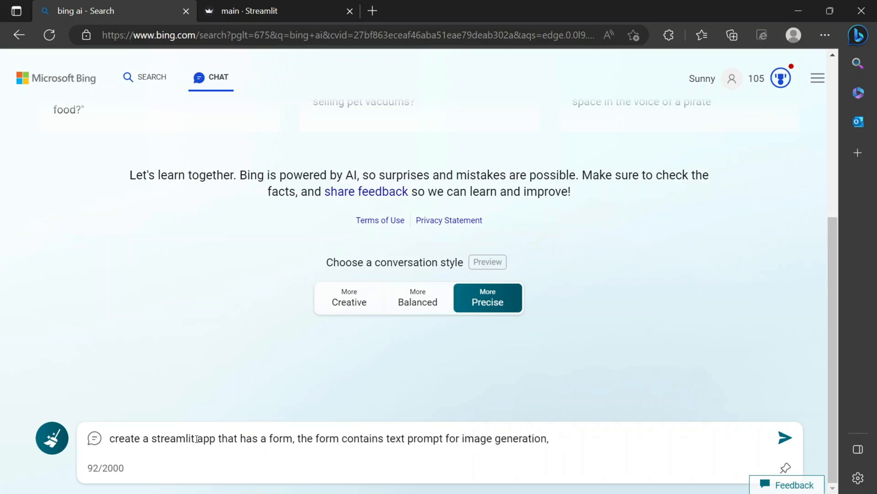
{"action": "type", "text": "a"}
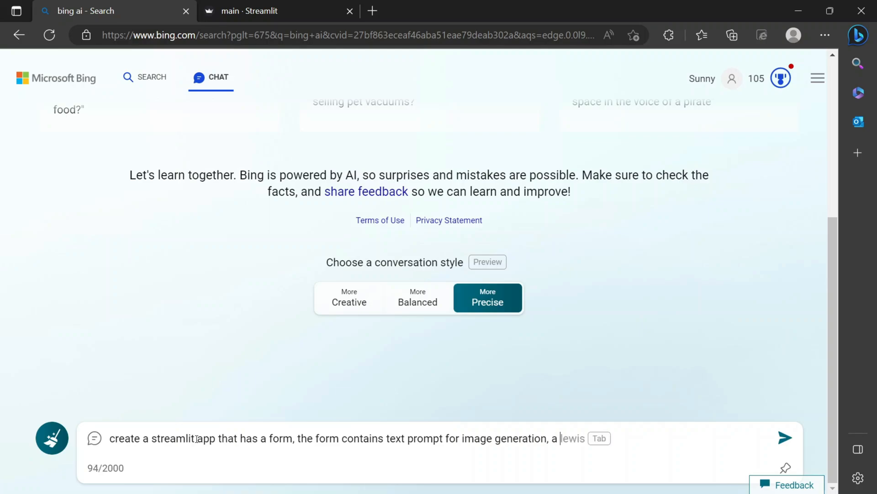
{"action": "type", "text": "select box to select size"}
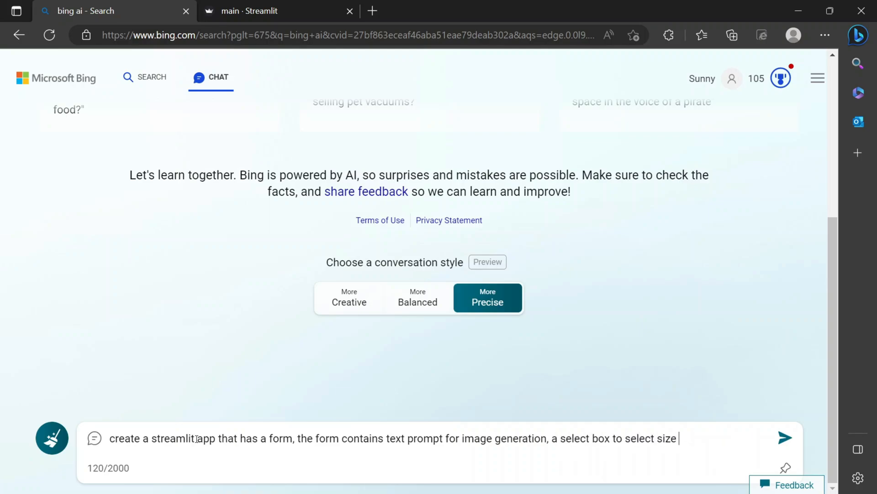
{"action": "type", "text": "of the images among"}
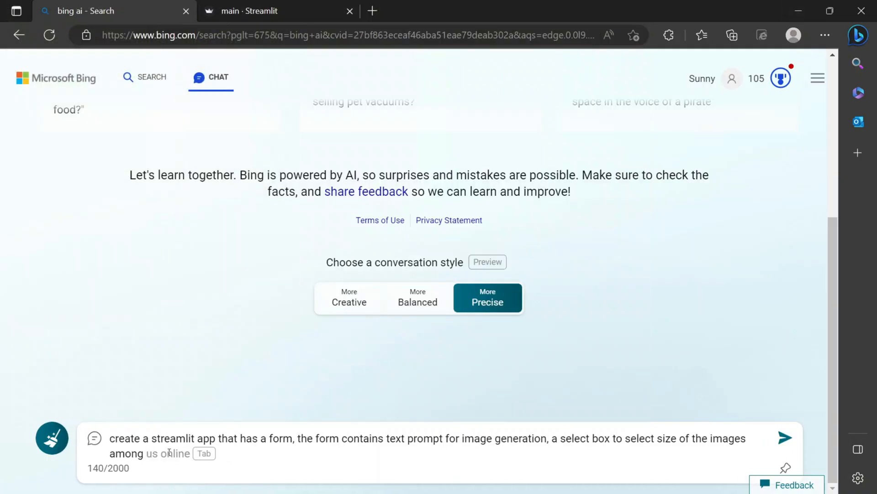
Finish the request with sizes 256x256, 512x512, 1024x1024, number of images and submit button, and send it.
{"action": "type", "text": "256x256, 512x512, or 1024x1024 pixels"}
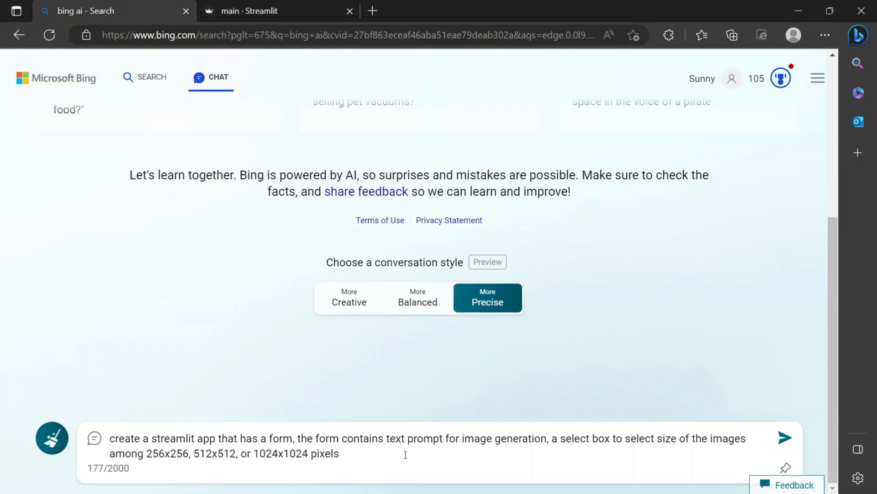
{"action": "type", "text": ", n"}
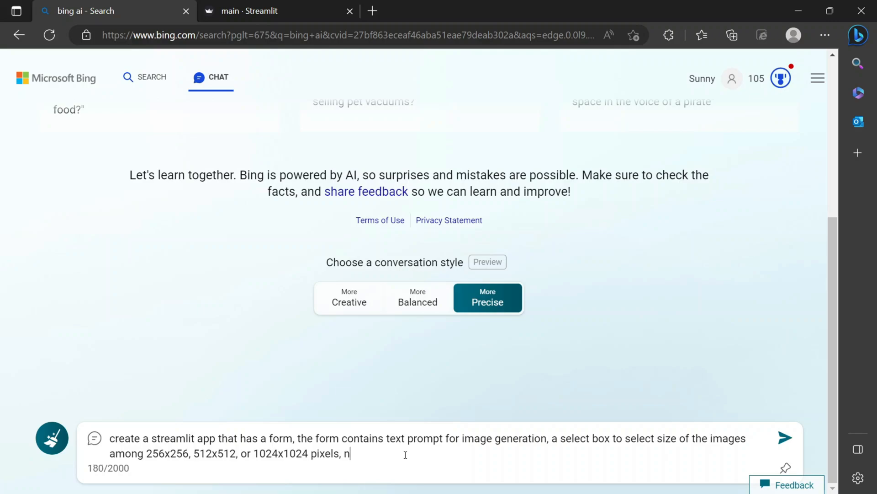
{"action": "type", "text": "umber of image to"}
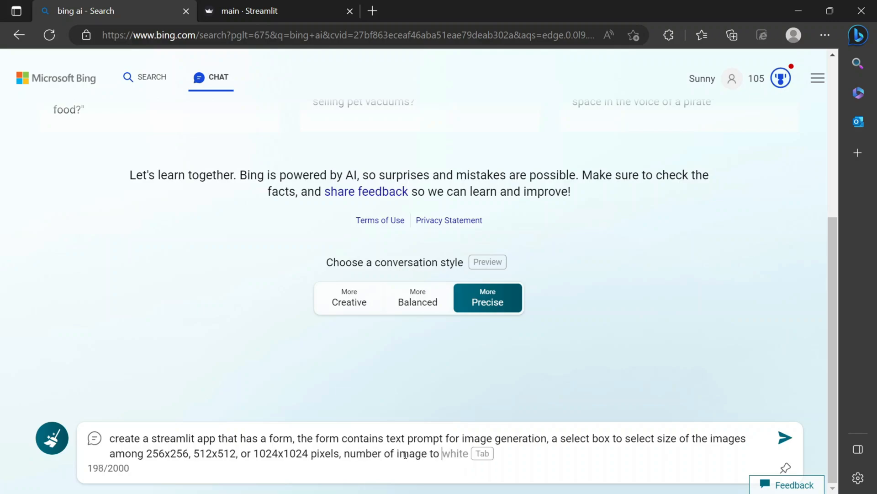
{"action": "type", "text": "be generated, and a"}
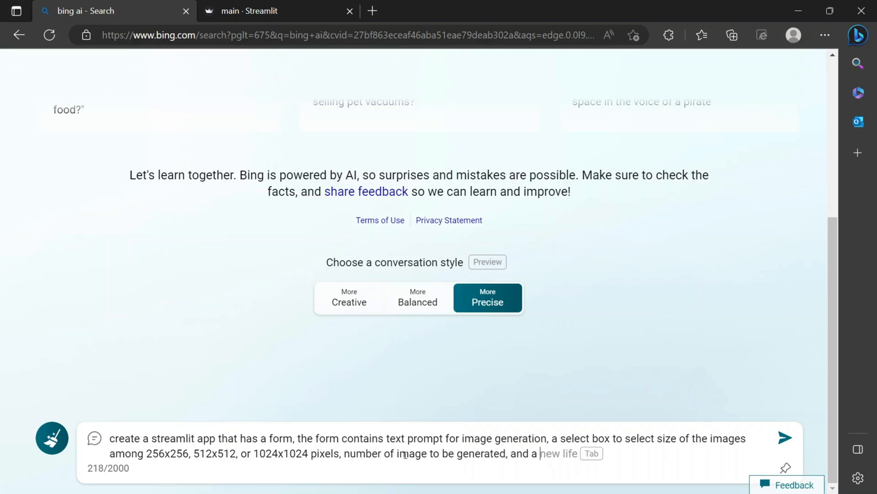
{"action": "type", "text": "submit button"}
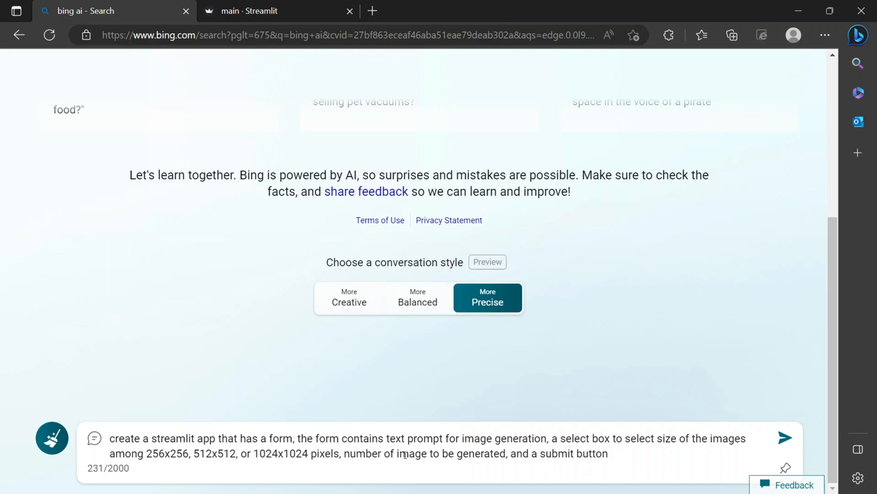
{"action": "left_click", "coordinate": [785, 438]}
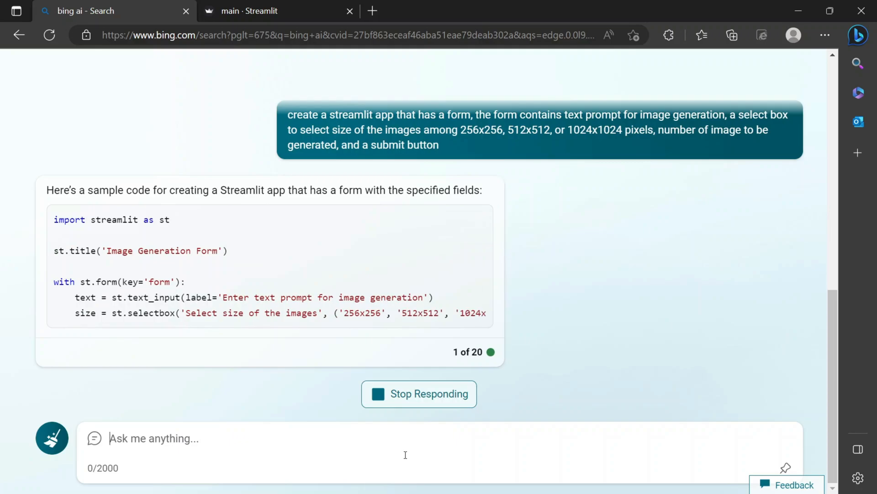
Scroll through Bing's generated Streamlit form code and explanation.
{"action": "scroll", "scroll_direction": "down", "scroll_amount": 3}
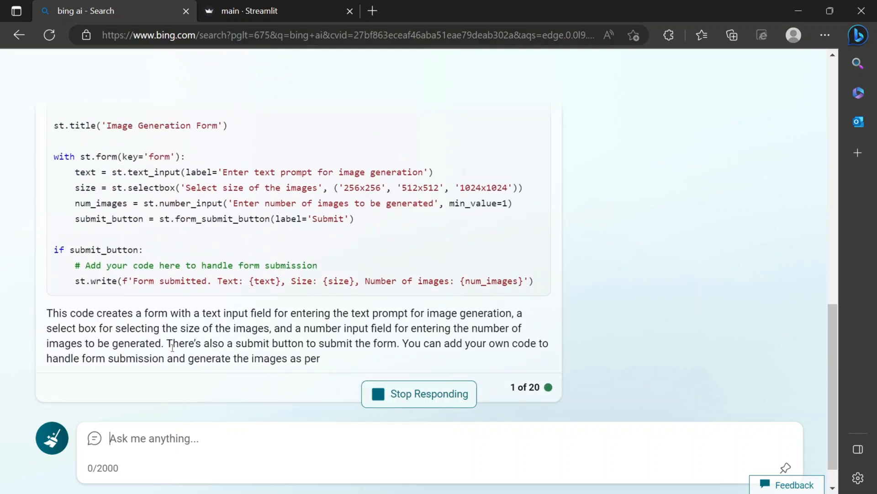
{"action": "scroll", "scroll_direction": "up", "scroll_amount": 3}
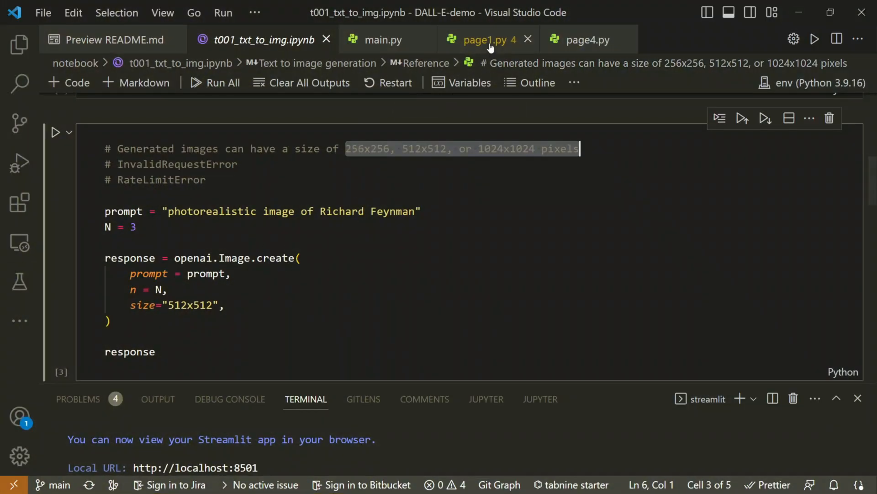
Open src/page2.py from the Explorer to hold the image generation form.
{"action": "left_click", "coordinate": [19, 43]}
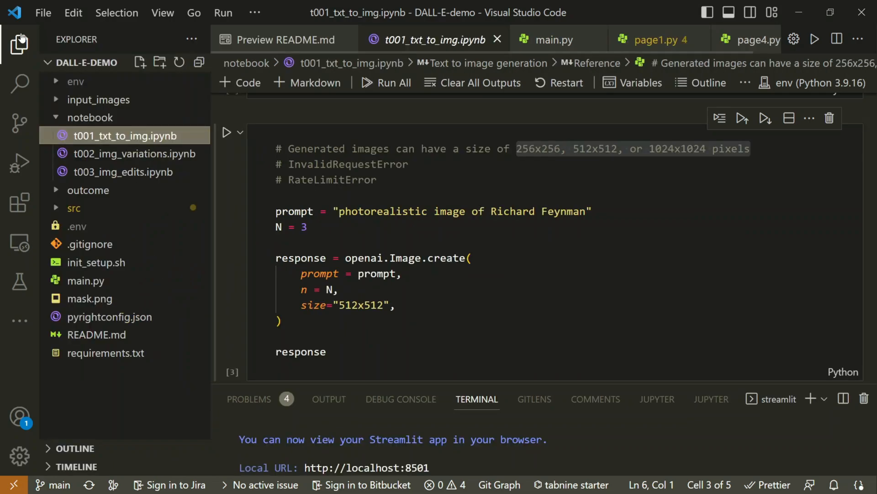
{"action": "left_click", "coordinate": [73, 207]}
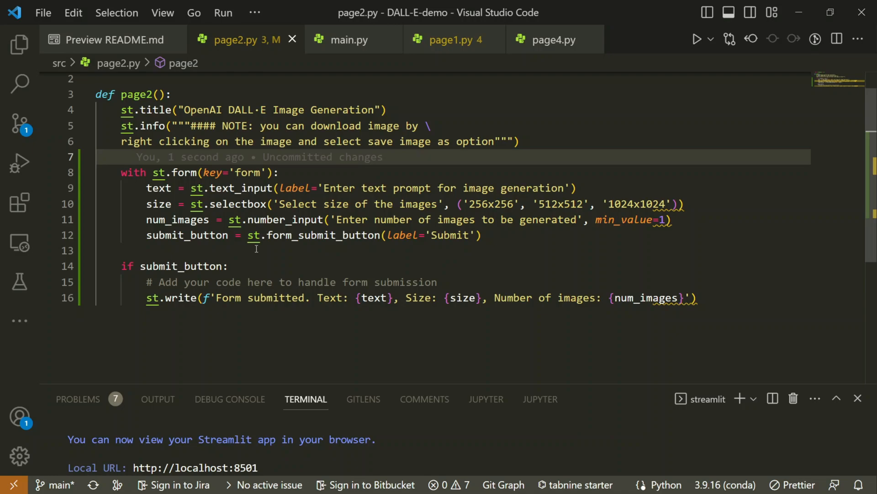
{"action": "mouse_move", "coordinate": [350, 219]}
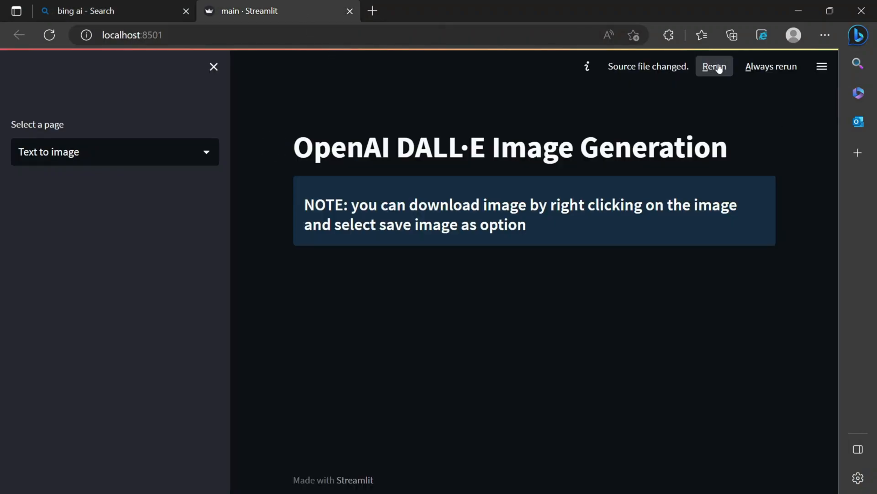
Rerun the app, enter a test prompt, choose 512x512 and step the image count up and down, then return to Bing.
{"action": "left_click", "coordinate": [714, 66]}
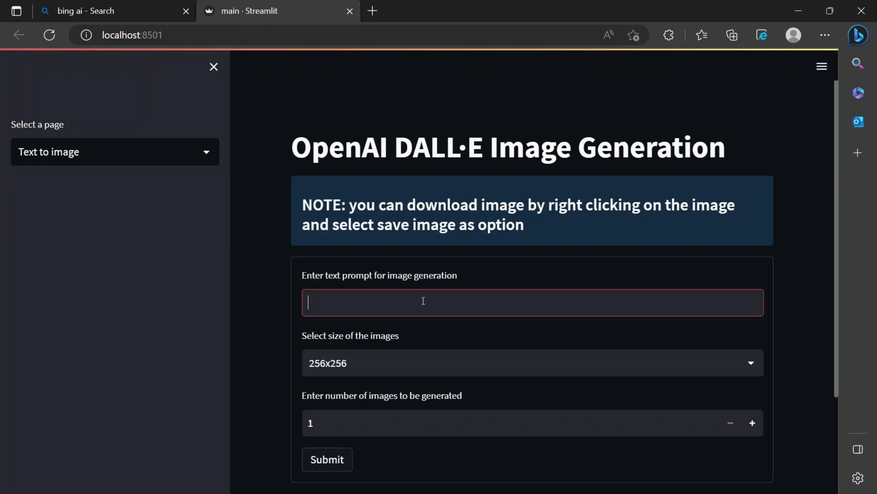
{"action": "type", "text": "any yexy"}
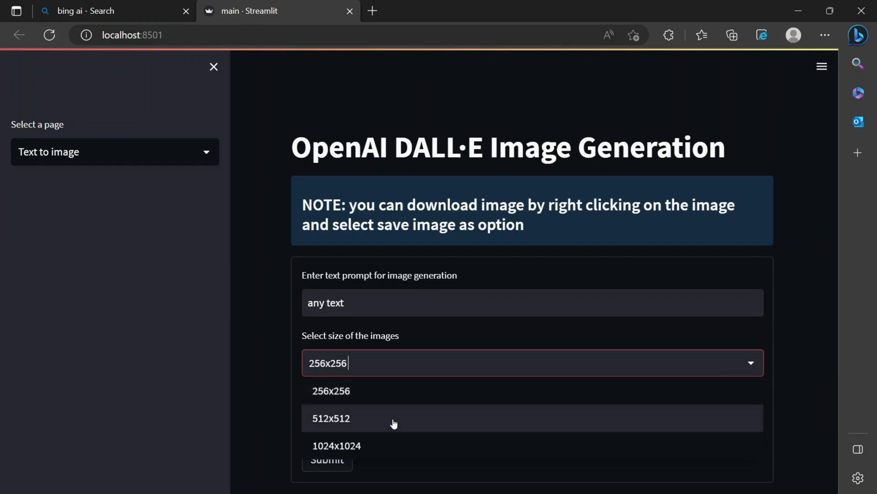
{"action": "left_click", "coordinate": [331, 417]}
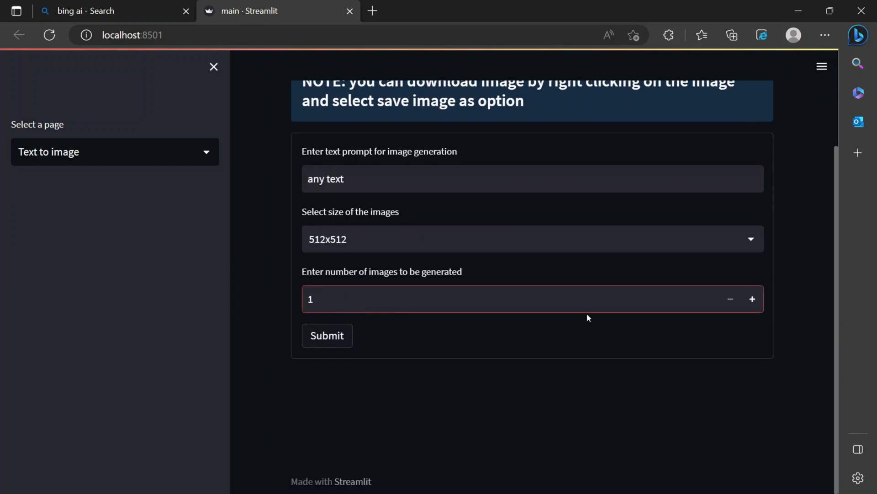
{"action": "left_click", "coordinate": [752, 298]}
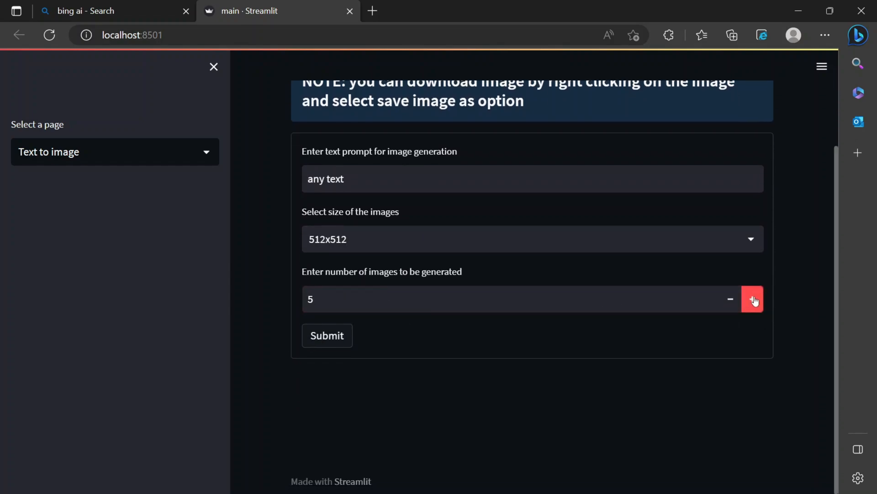
{"action": "left_click", "coordinate": [730, 299]}
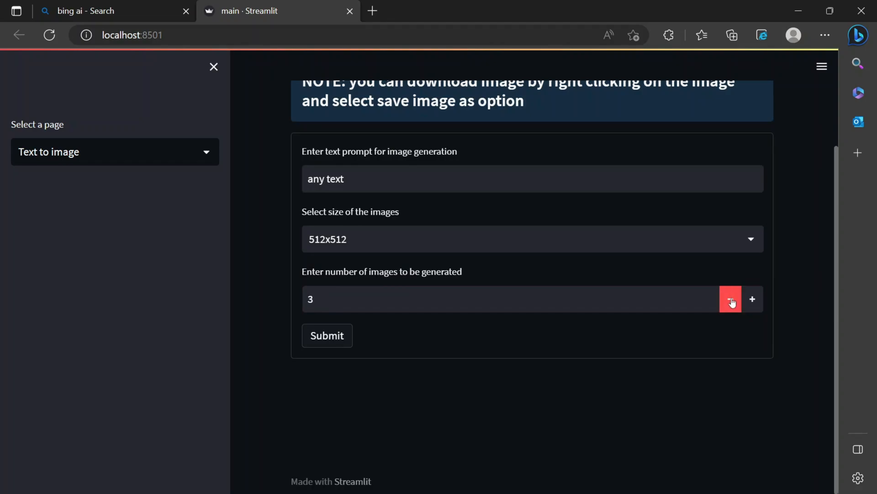
{"action": "mouse_move", "coordinate": [266, 399]}
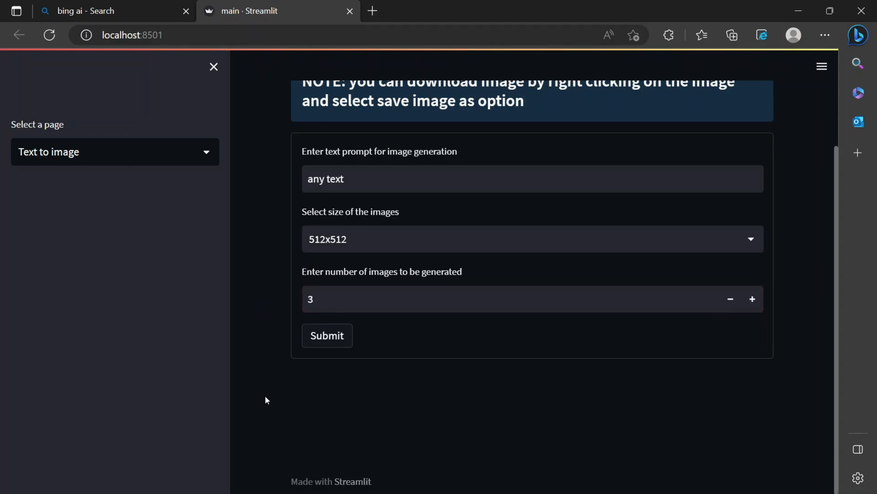
{"action": "left_click", "coordinate": [752, 299]}
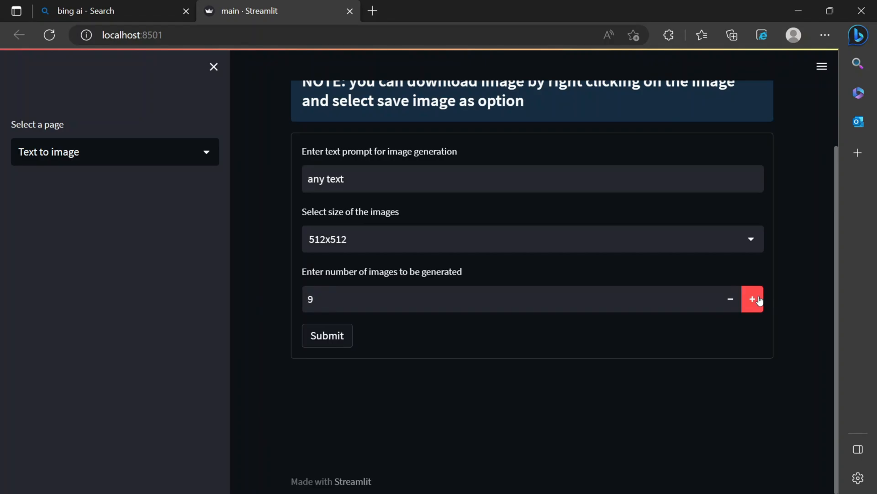
{"action": "left_click", "coordinate": [752, 298]}
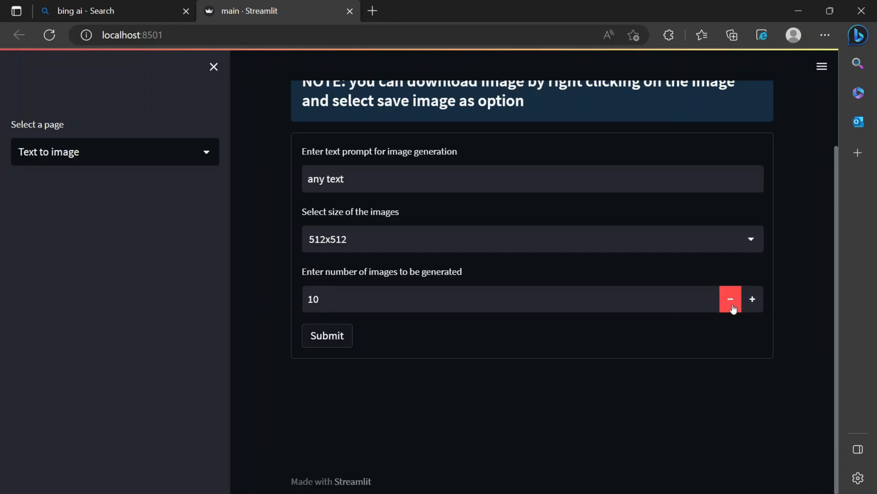
{"action": "left_click", "coordinate": [115, 11]}
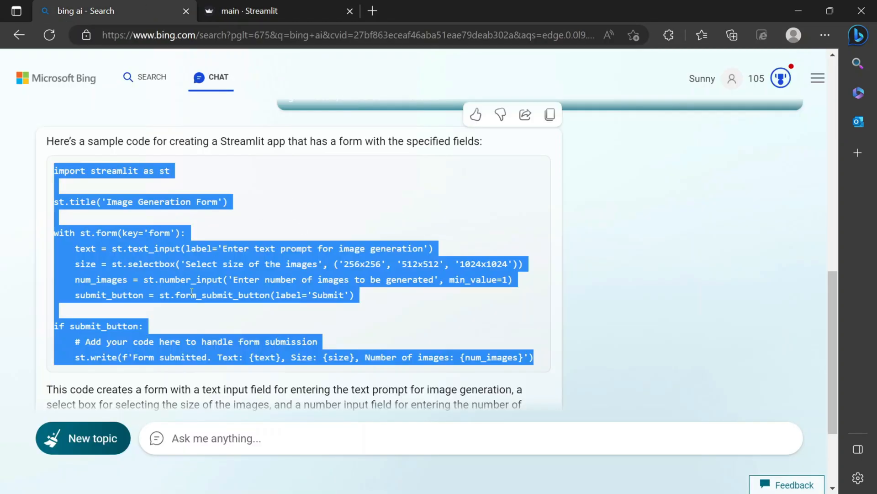
Send a revised request requiring the number of images to be a select box limited to 1–4.
{"action": "scroll", "scroll_direction": "down", "scroll_amount": 3}
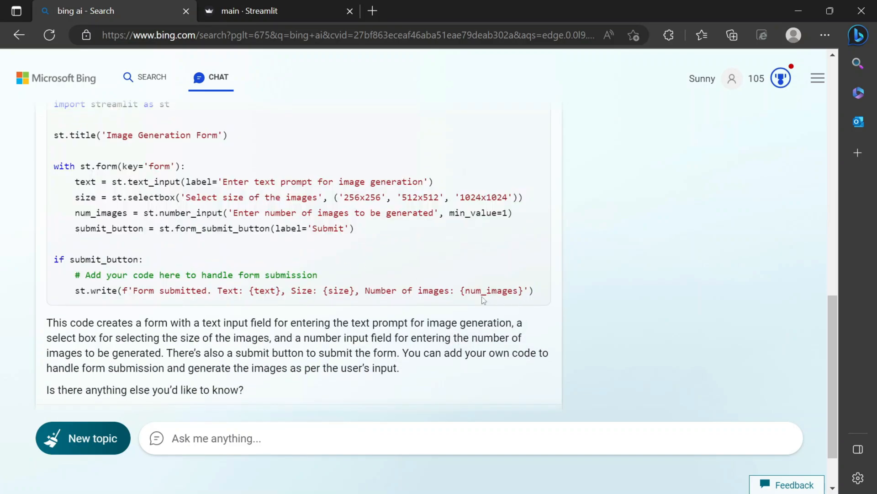
{"action": "scroll", "scroll_direction": "down", "scroll_amount": 3}
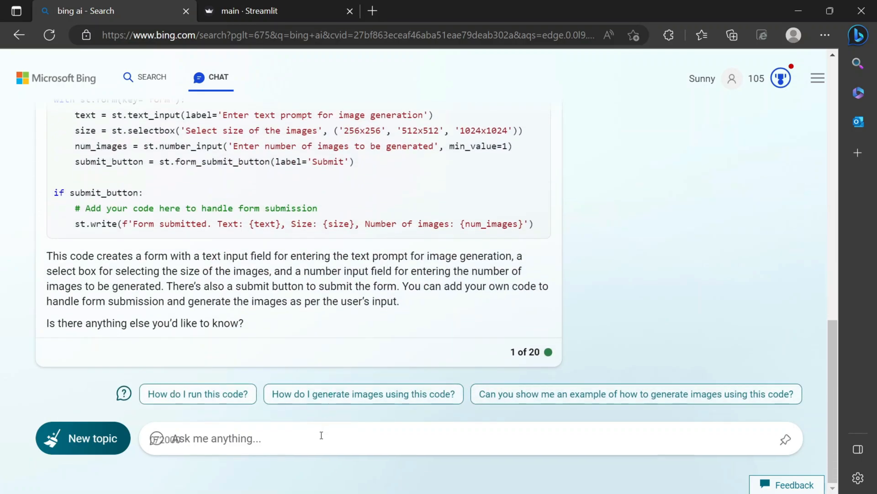
{"action": "type", "text": "create a streamlit app that has a form, the form contains text prompt for image generation, a select box to select size of the images among 256x256, 512x512, or 1024x1024 pixels, number of image to be generated, and a submit button"}
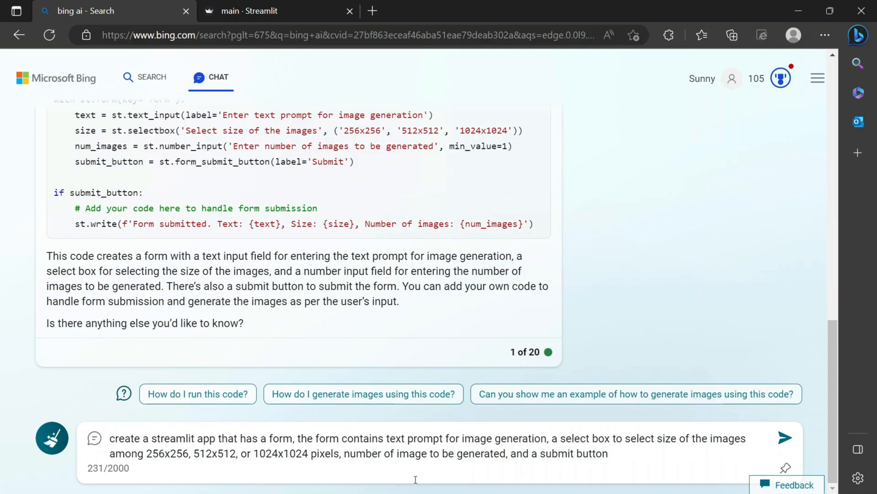
{"action": "type", "text": "90"}
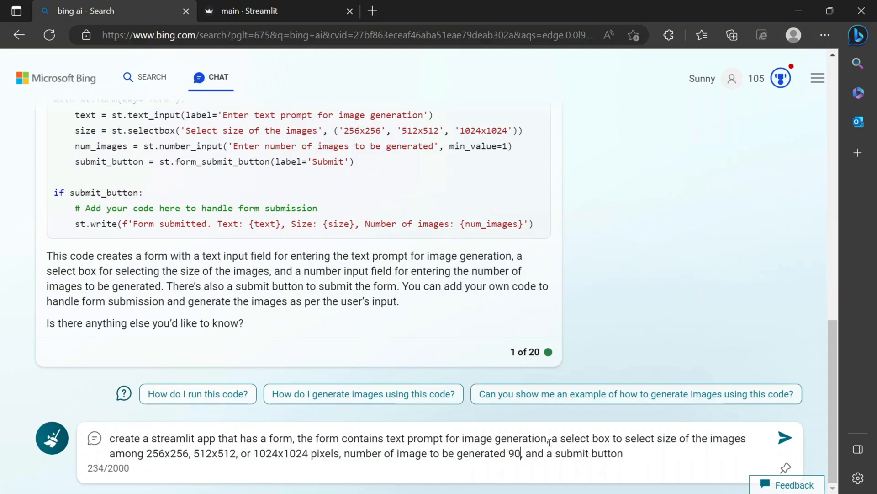
{"action": "type", "text": "(it should be select"}
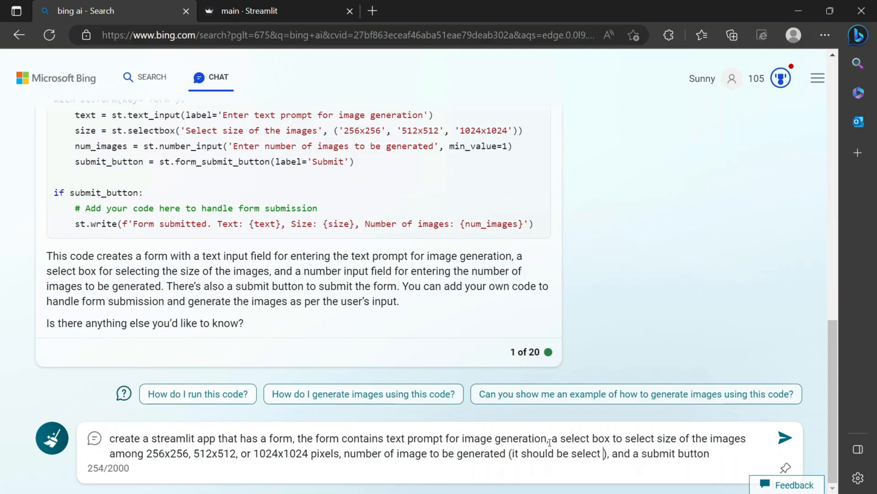
{"action": "type", "text": "box with vb"}
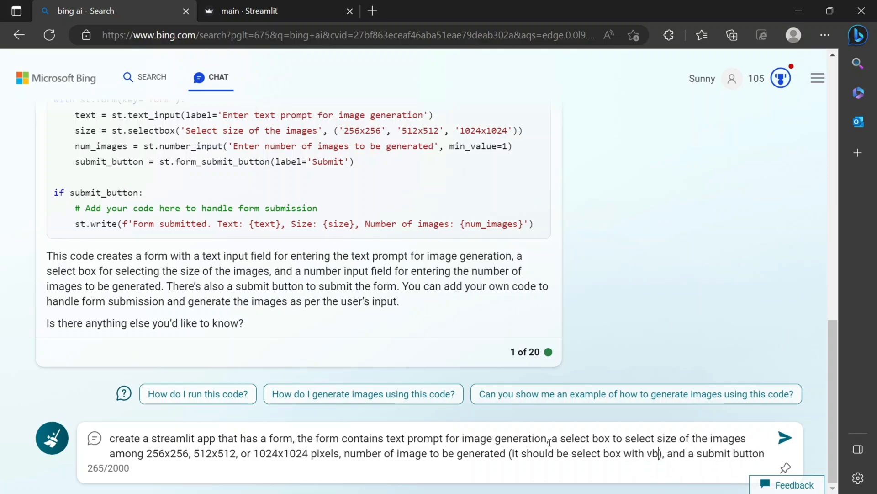
{"action": "left_click", "coordinate": [784, 438]}
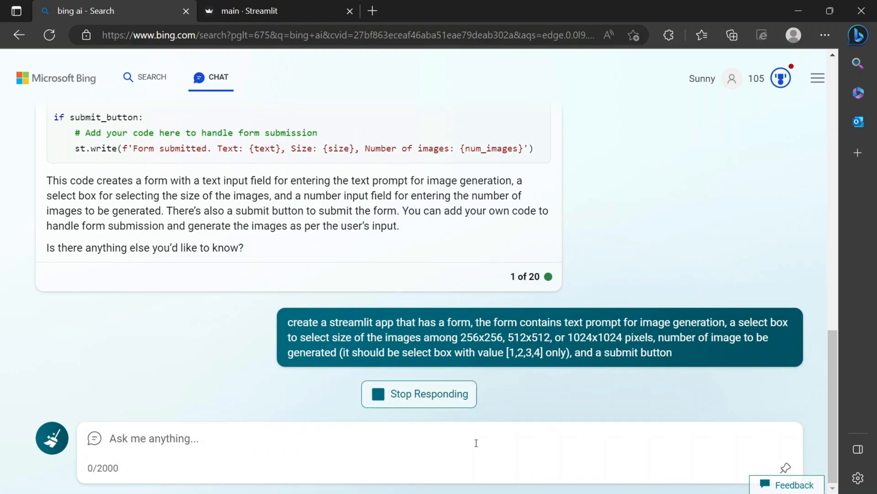
{"action": "scroll", "scroll_direction": "up", "scroll_amount": 3}
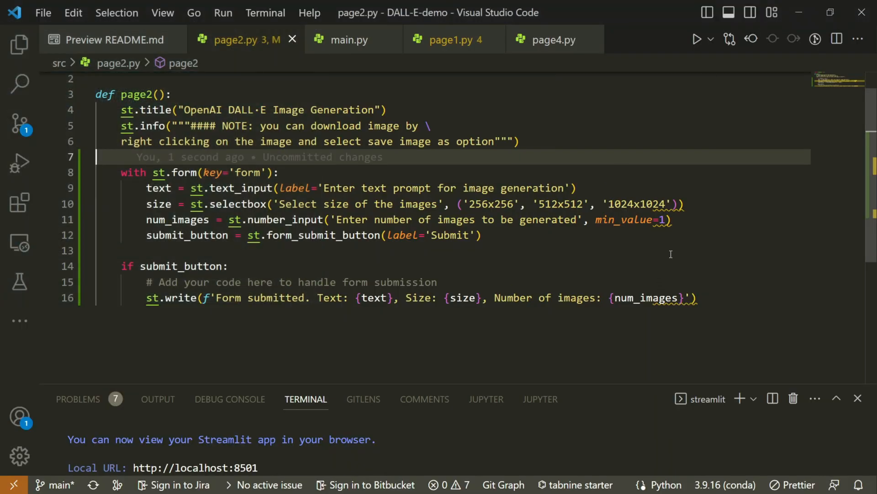
Replace st.number_input with st.selectbox offering (1,2,3,4) for the image count in page2.py.
{"action": "left_click", "coordinate": [463, 204]}
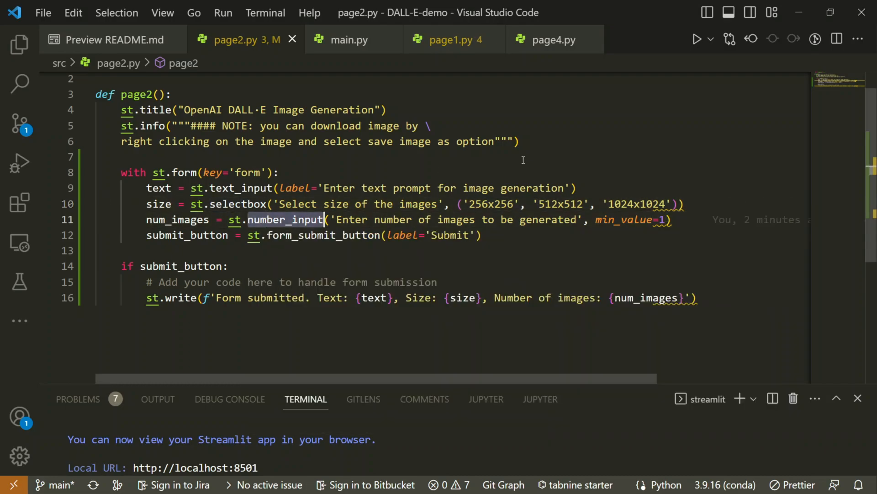
{"action": "type", "text": "sele"}
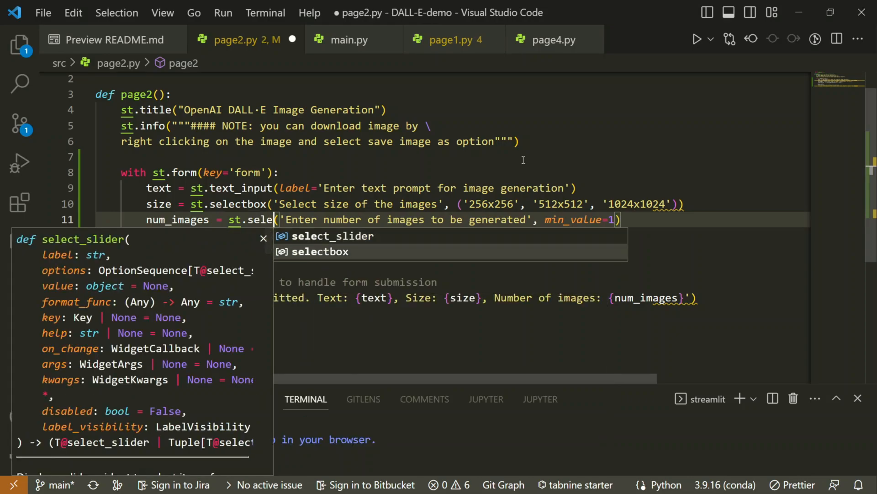
{"action": "left_click", "coordinate": [323, 252]}
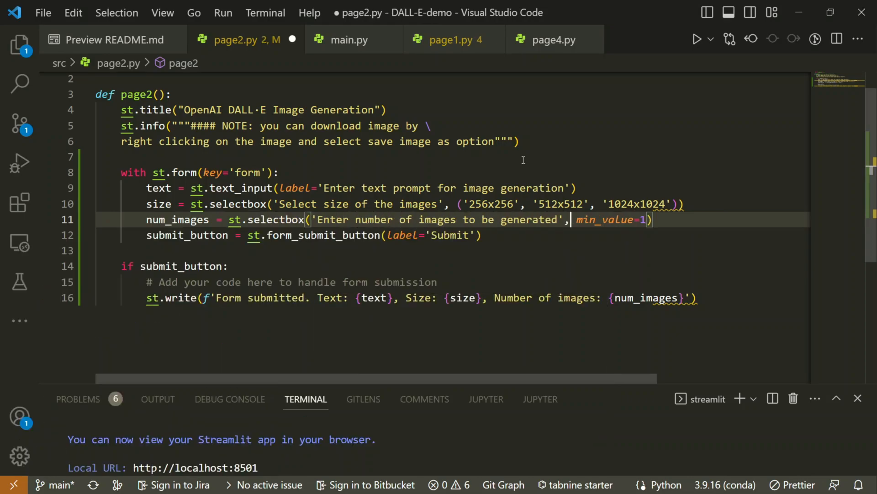
{"action": "double_click", "coordinate": [610, 220]}
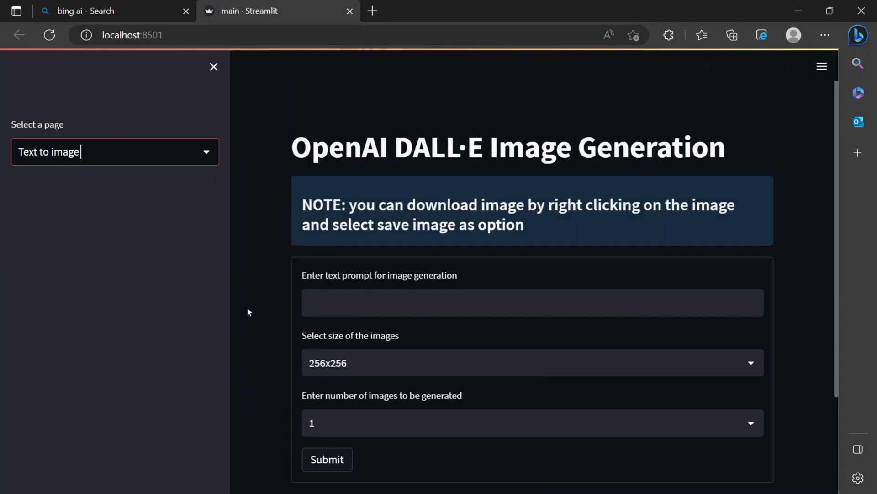
Submit the Streamlit form with a prompt and 2 images, then minimise the browser.
{"action": "type", "text": "afAEf"}
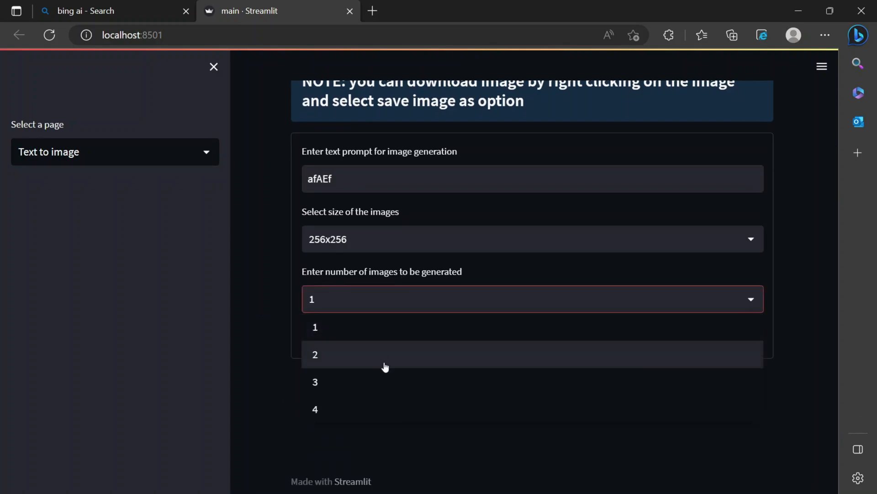
{"action": "left_click", "coordinate": [315, 354]}
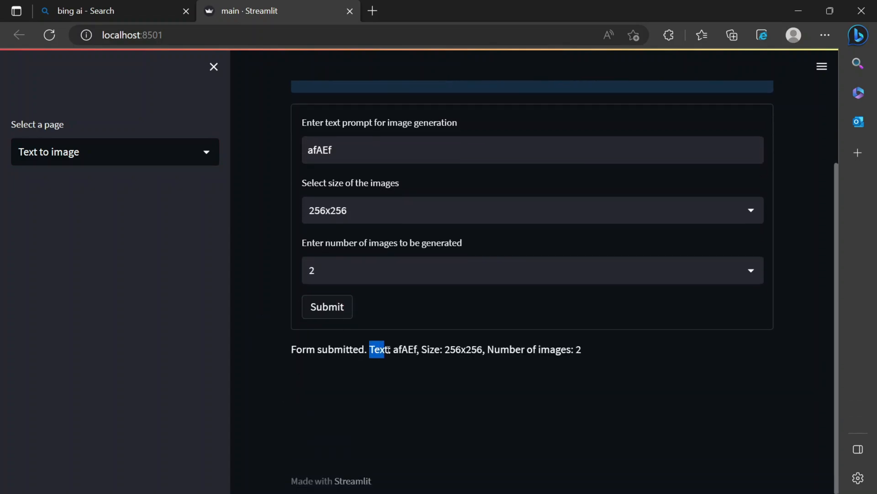
{"action": "mouse_move", "coordinate": [630, 354]}
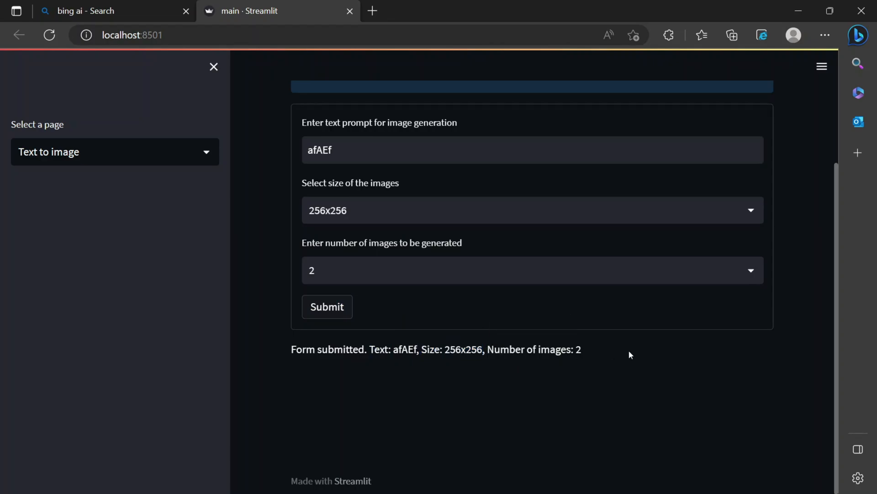
{"action": "scroll", "scroll_direction": "up", "scroll_amount": 3}
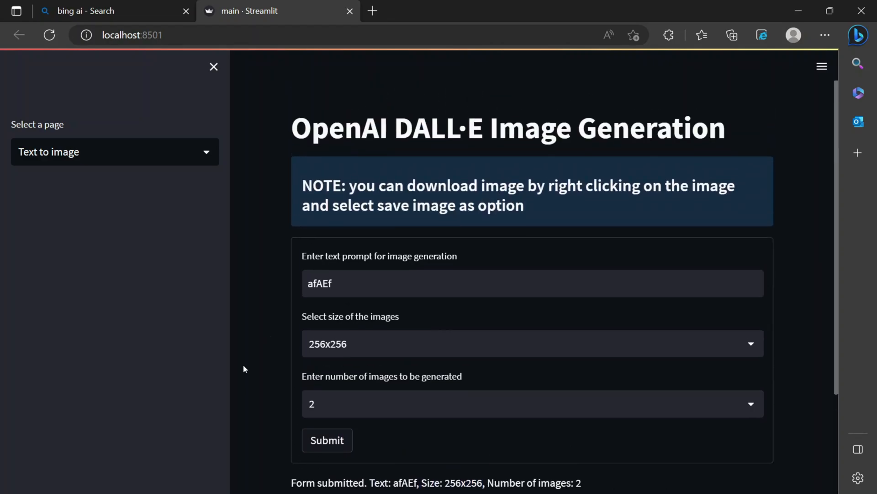
{"action": "mouse_move", "coordinate": [70, 388]}
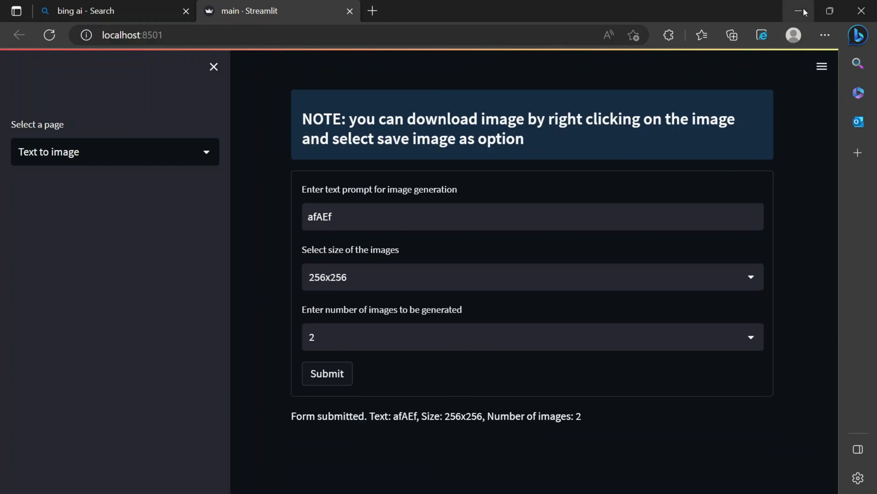
{"action": "left_click", "coordinate": [801, 11]}
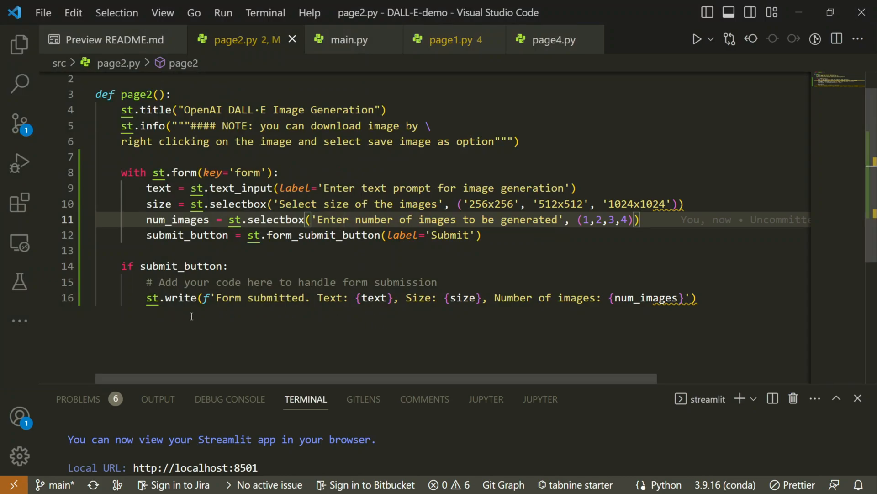
{"action": "mouse_move", "coordinate": [725, 297]}
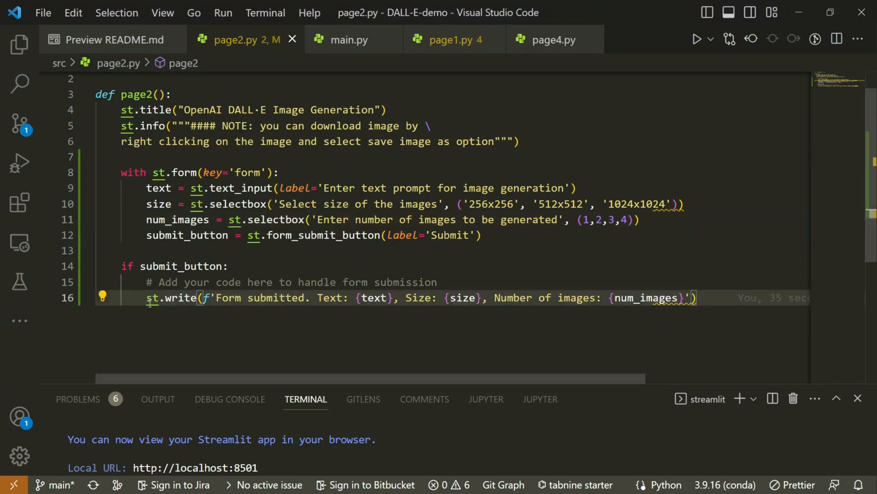
Add an 'if prompt:' check under the submit condition in page2.py and show the Explorer files.
{"action": "type", "text": "if prom"}
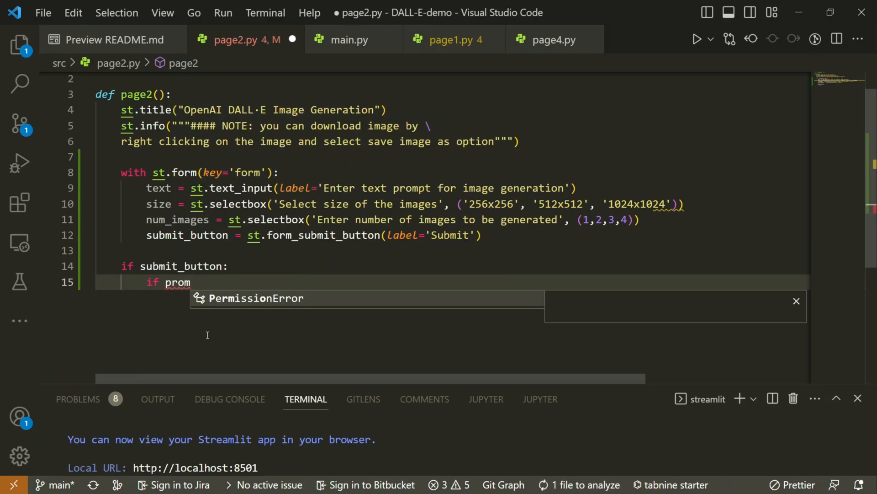
{"action": "type", "text": "pt:"}
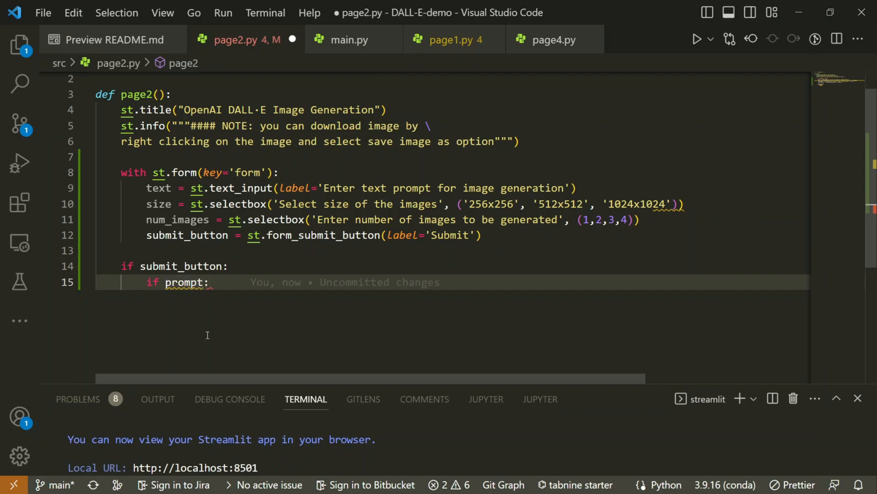
{"action": "key", "text": "Enter"}
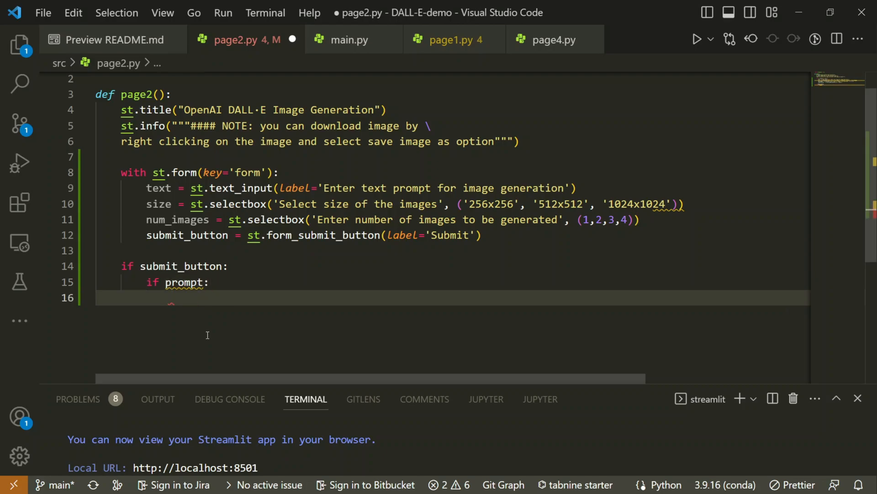
{"action": "left_click", "coordinate": [172, 297]}
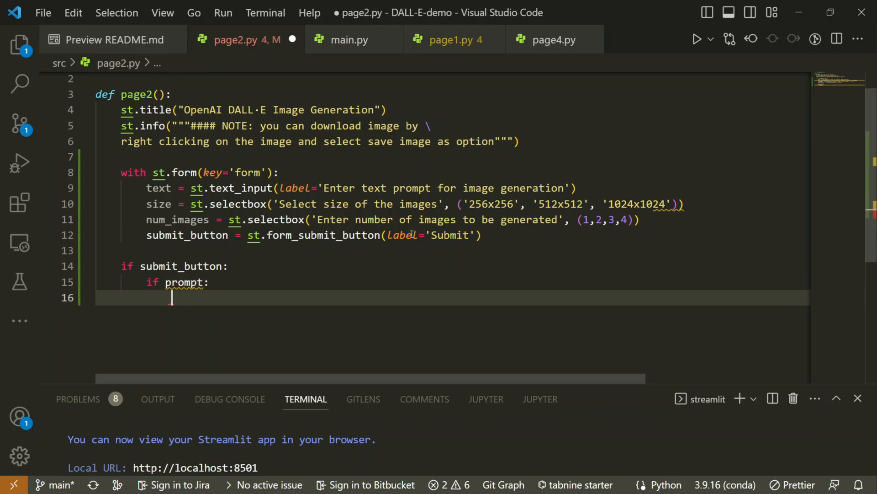
{"action": "double_click", "coordinate": [158, 188]}
{"action": "type", "text": "promp"}
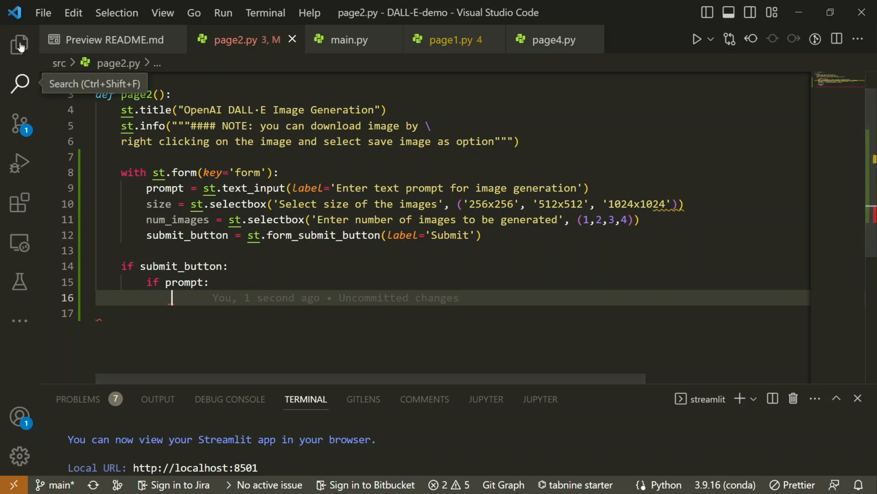
{"action": "left_click", "coordinate": [20, 45]}
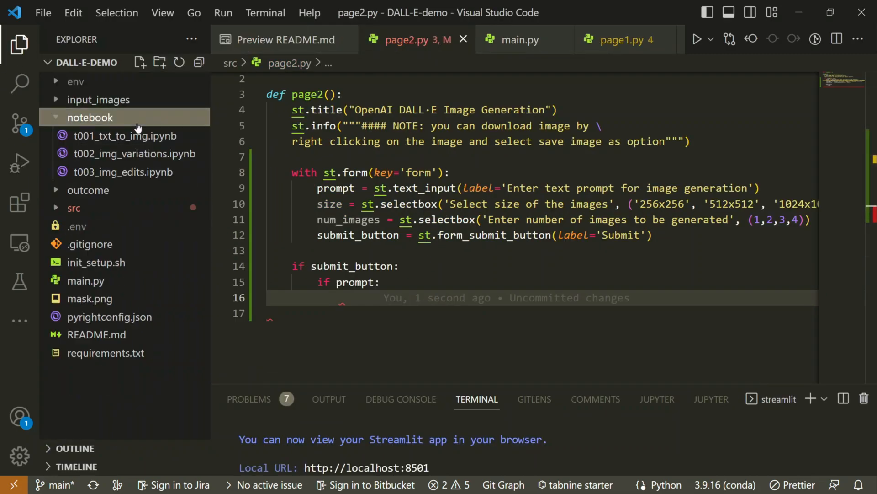
Copy openai.Image.create from the notebook into page2.py under 'if prompt:' with n=num_images and size=size.
{"action": "left_click", "coordinate": [124, 135]}
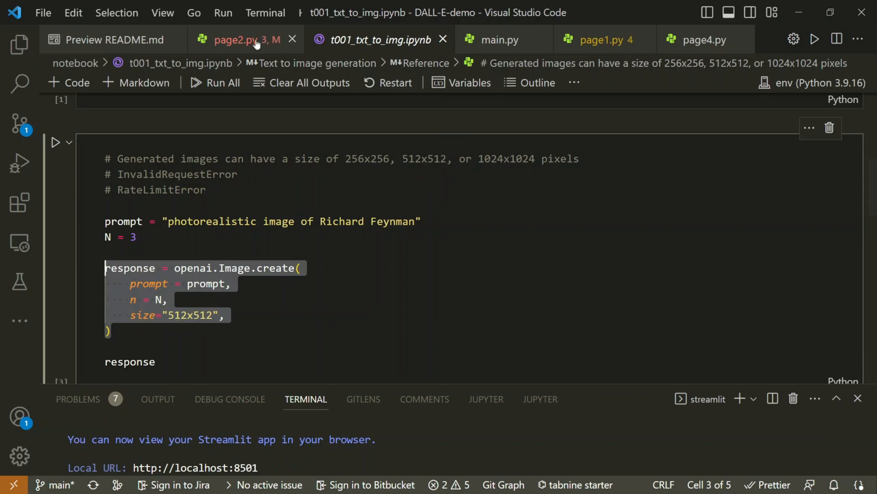
{"action": "left_click", "coordinate": [244, 39]}
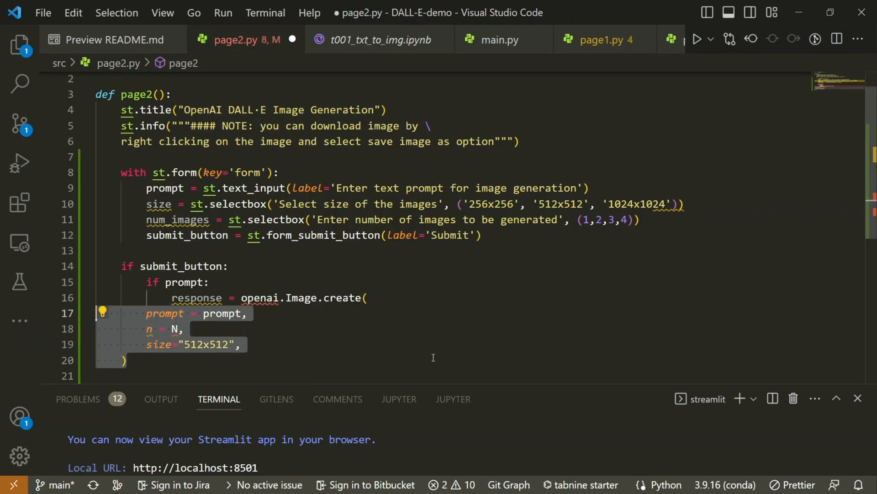
{"action": "key", "text": "Tab"}
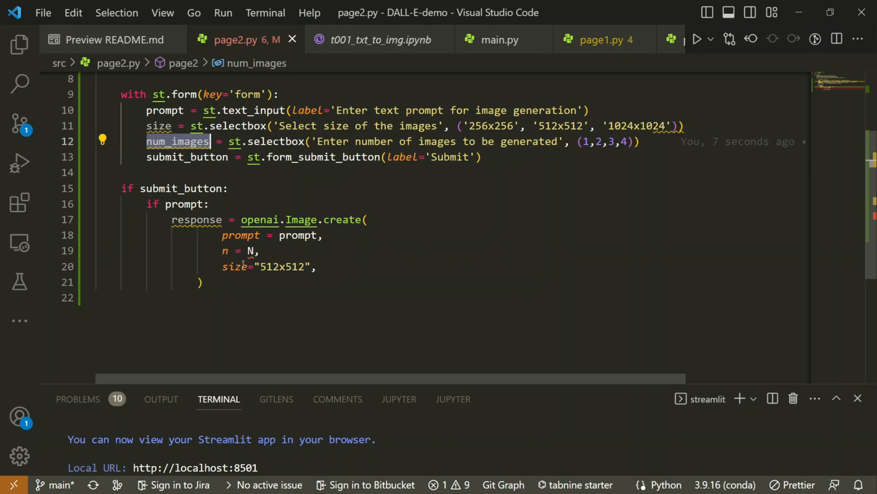
{"action": "type", "text": "um_images"}
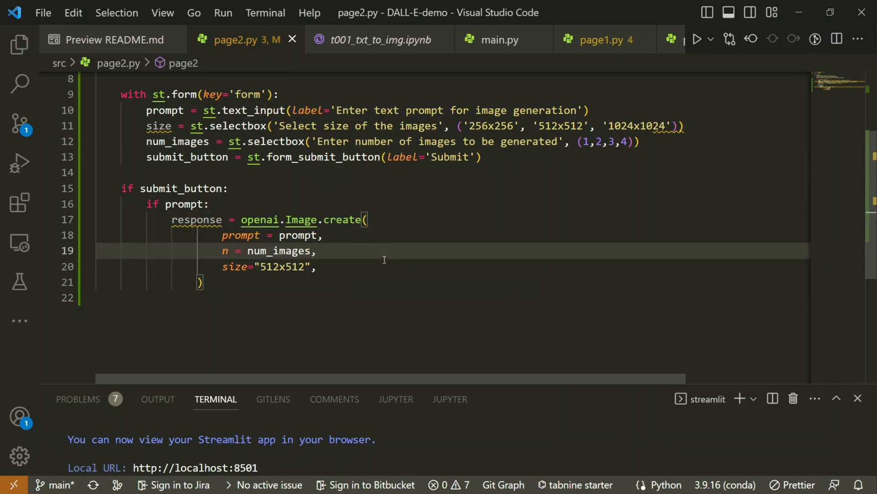
{"action": "left_click", "coordinate": [165, 125]}
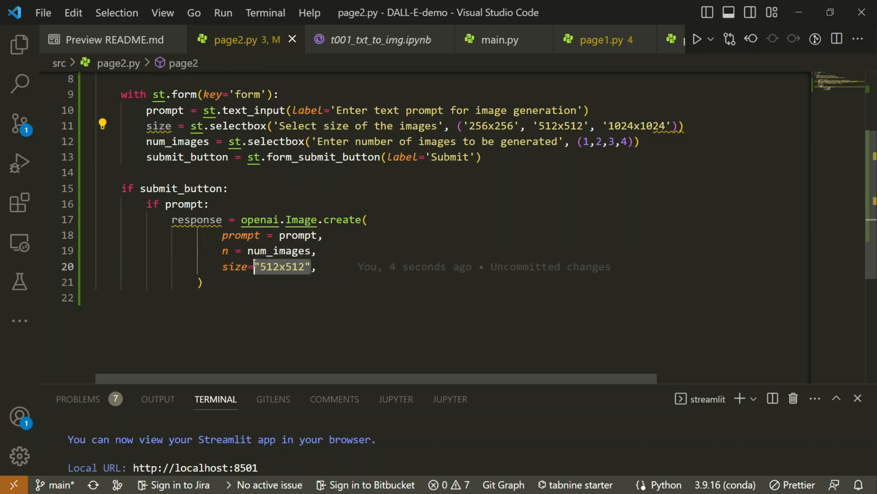
{"action": "type", "text": "size=size,"}
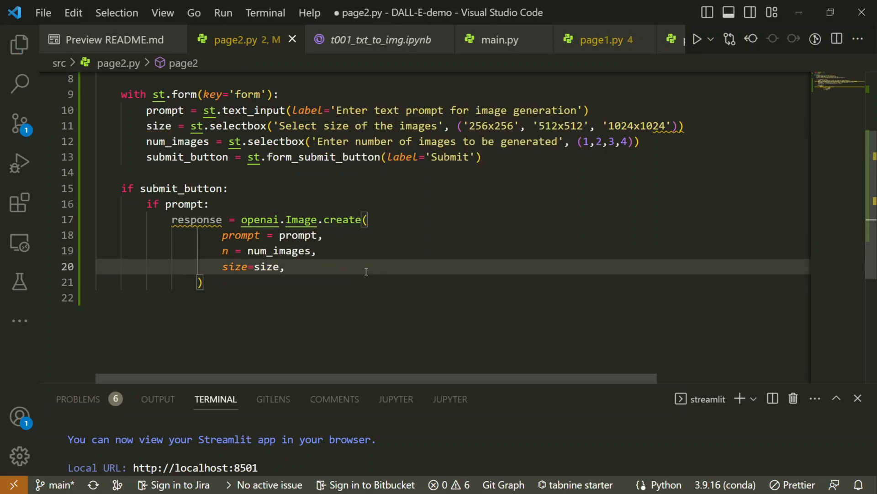
Add 'for idx in range(num_images):' below the call and switch back to the notebook.
{"action": "double_click", "coordinate": [196, 219]}
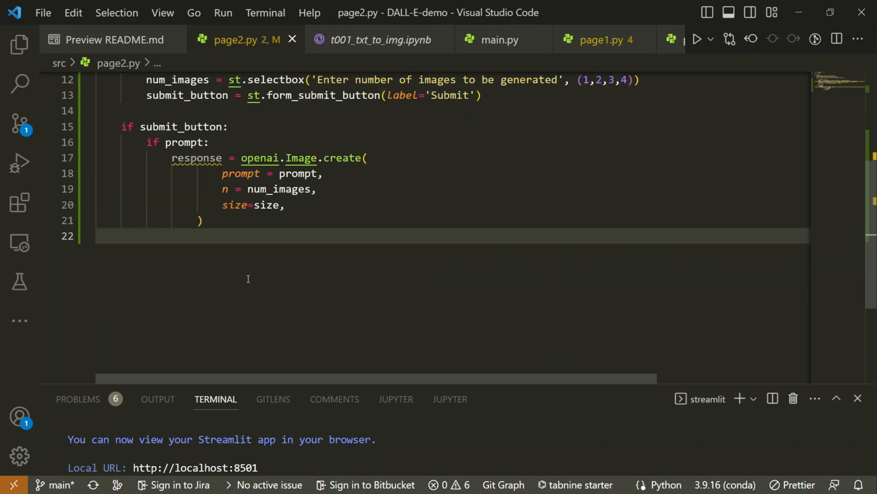
{"action": "left_click", "coordinate": [201, 221]}
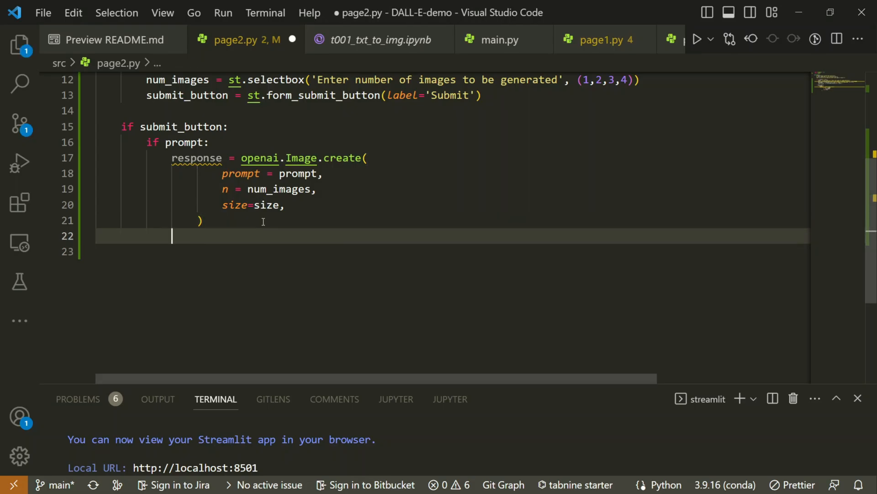
{"action": "type", "text": "for idx in range("}
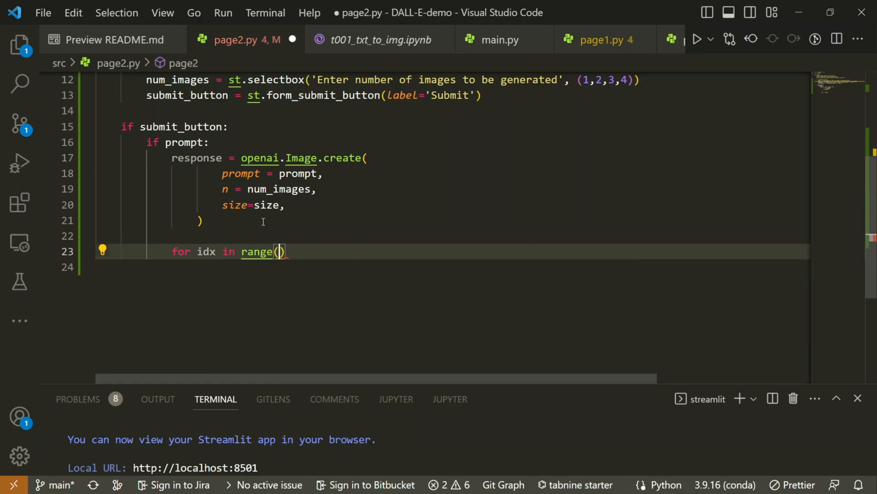
{"action": "type", "text": "num_images):"}
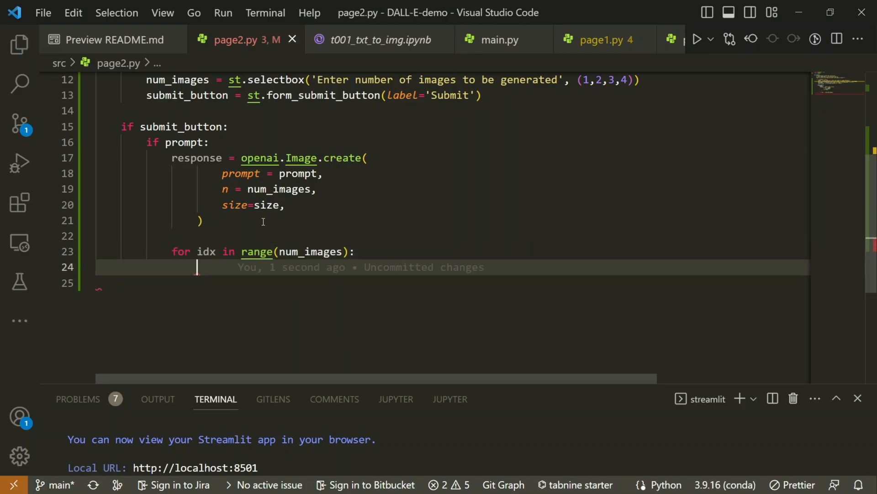
{"action": "left_click", "coordinate": [380, 39]}
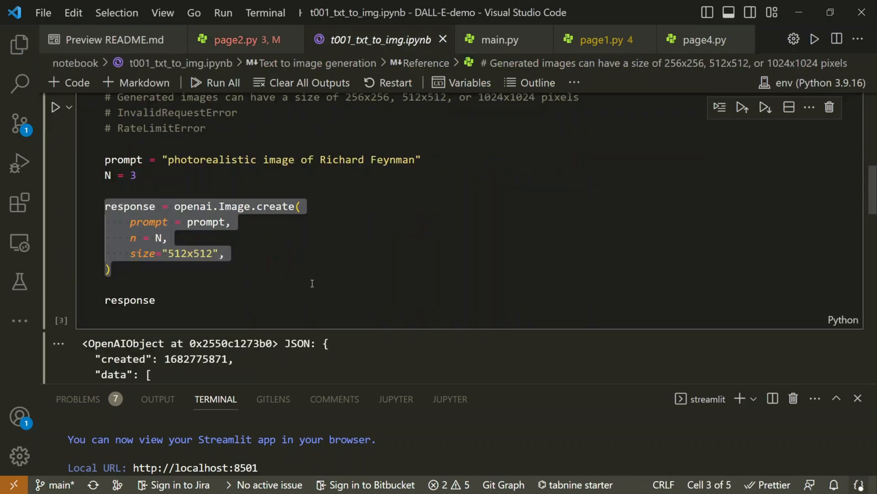
In page2.py's loop, add st.image(image_url, caption=f"Generated image: {idx+1}") after the URL line.
{"action": "scroll", "scroll_direction": "down", "scroll_amount": 3}
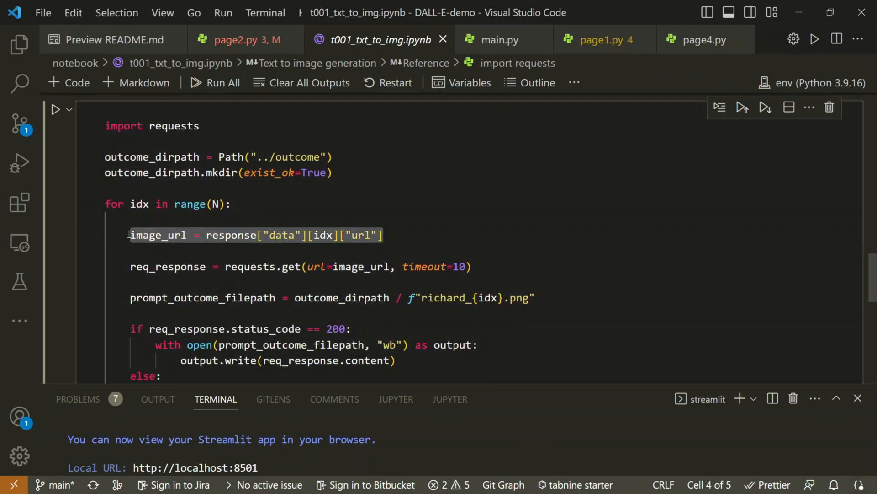
{"action": "left_click", "coordinate": [238, 39]}
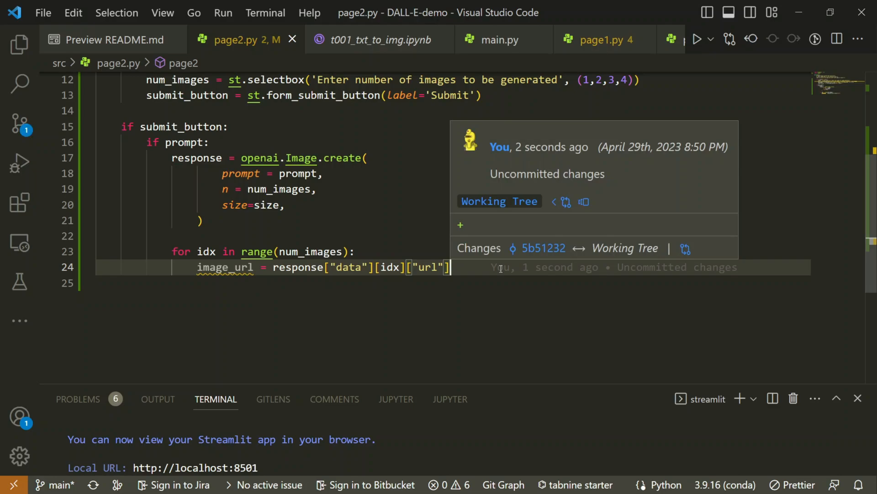
{"action": "key", "text": "Enter"}
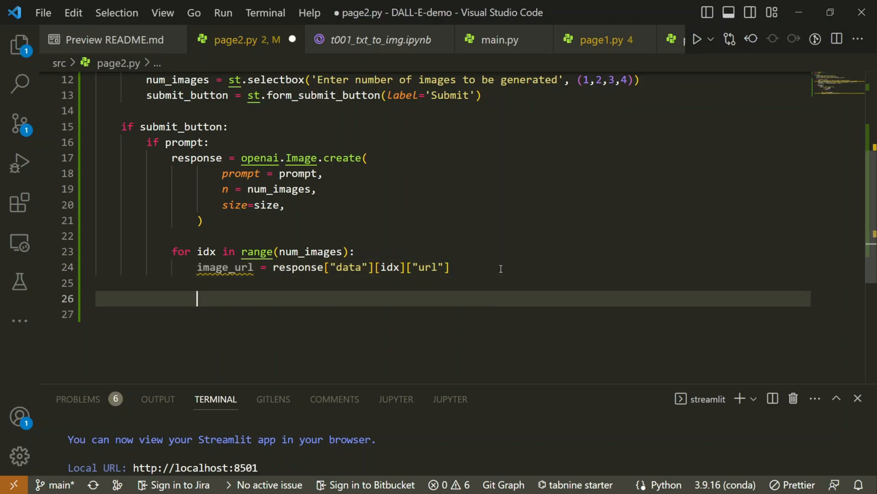
{"action": "type", "text": "s"}
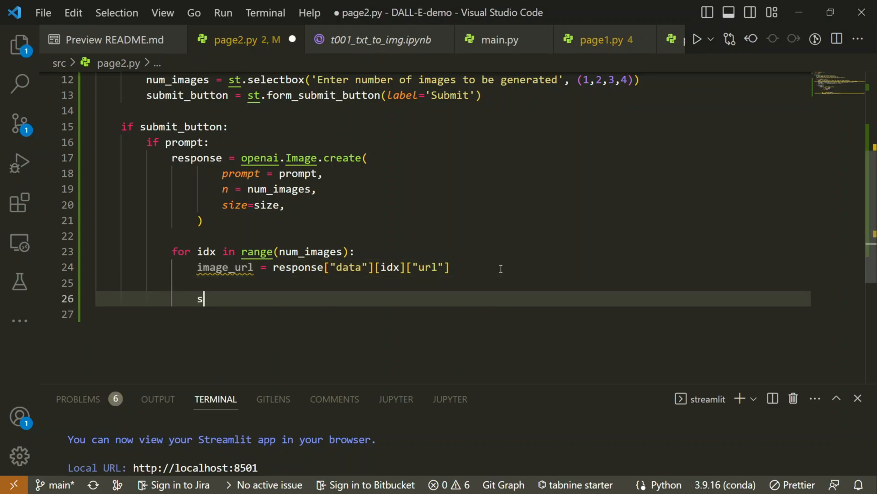
{"action": "type", "text": "t.image("}
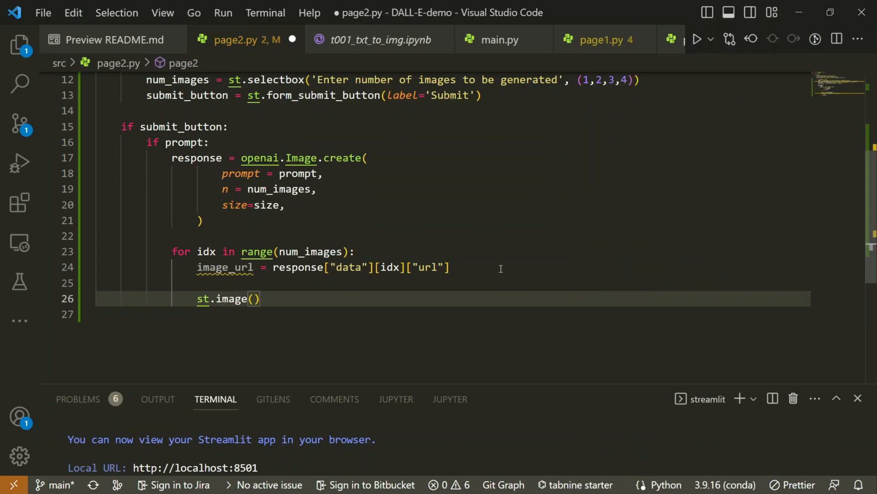
{"action": "mouse_move", "coordinate": [229, 298]}
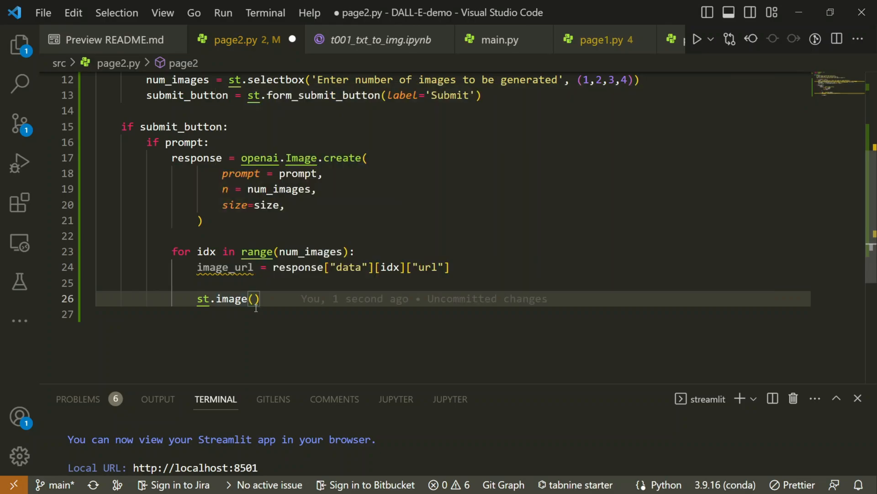
{"action": "type", "text": "image_url,"}
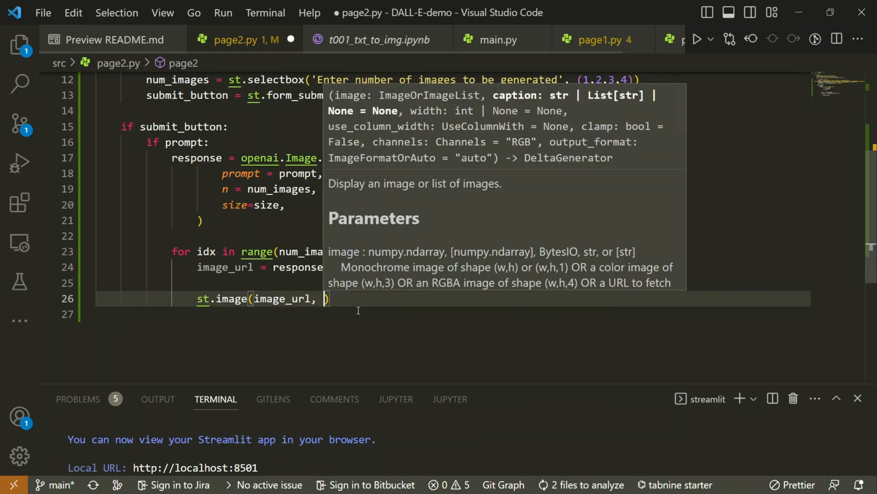
{"action": "type", "text": "caption=f\"Generated image: {idx+1"}
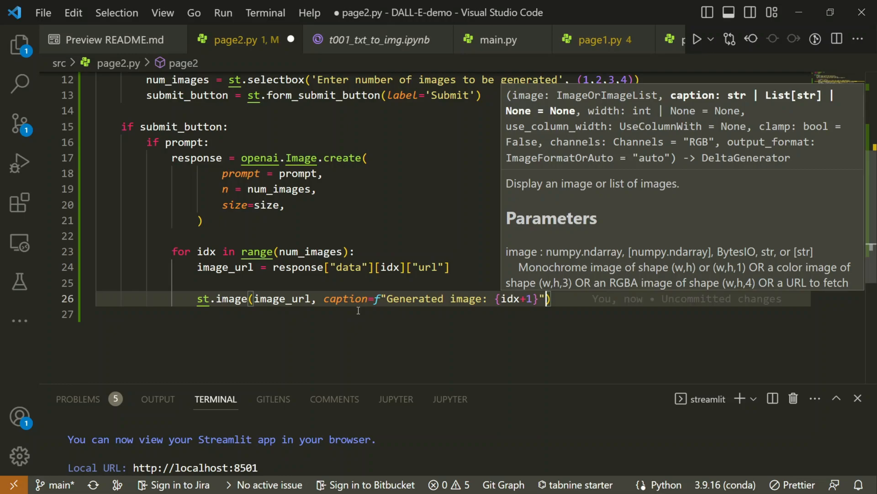
Finish the call with use_column_width=True and reopen the Streamlit app in the browser.
{"action": "key", "text": "Enter"}
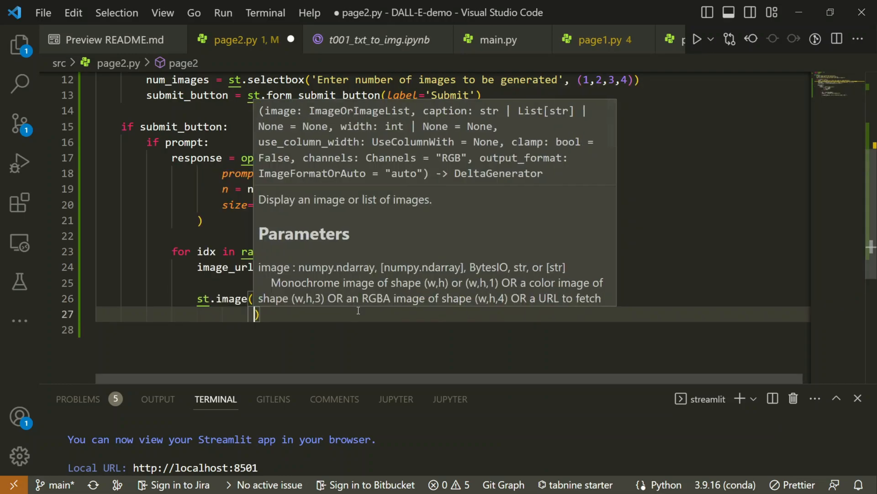
{"action": "type", "text": "user"}
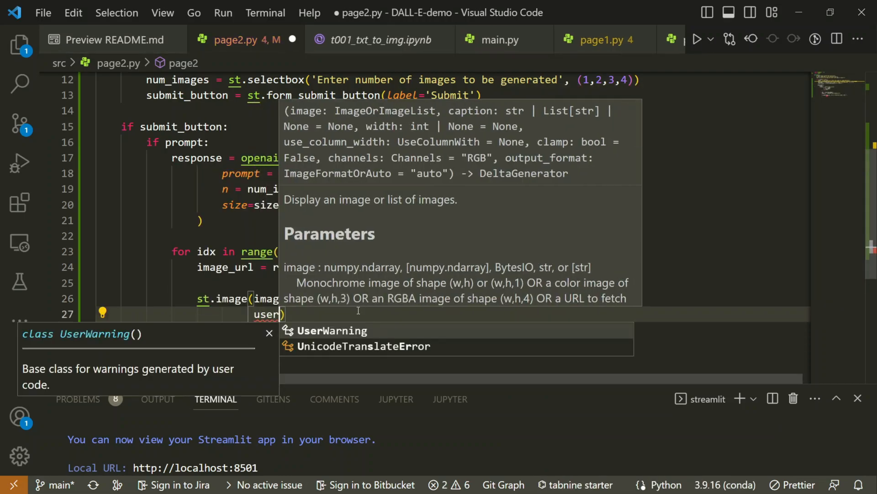
{"action": "type", "text": "use_column_width=True"}
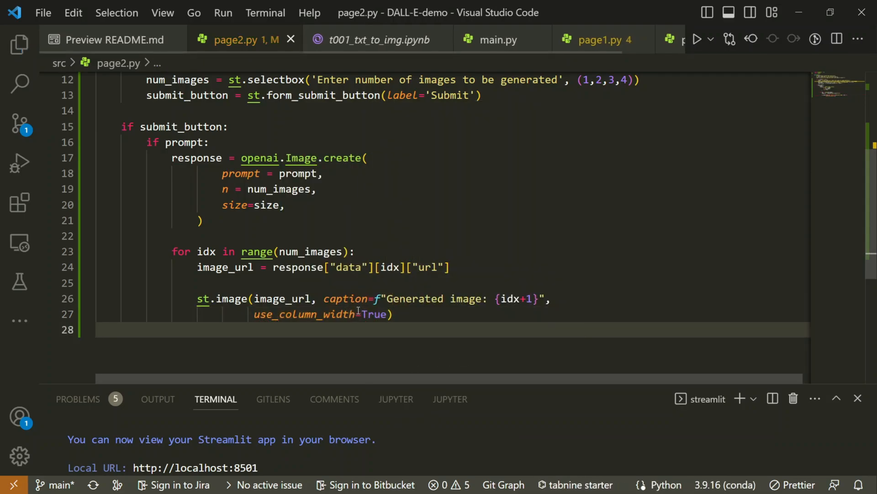
{"action": "left_click", "coordinate": [98, 330]}
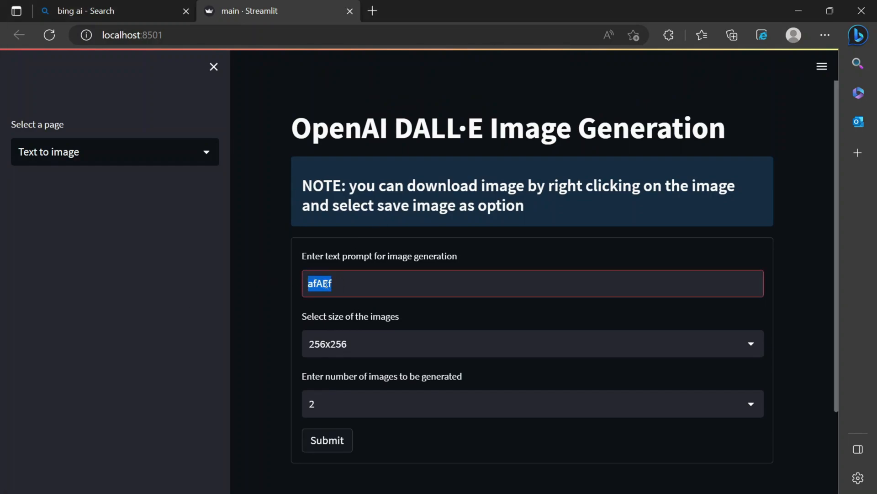
Submit 'photorealistic image of a GOLD FISH in a fish bowl' and review the two captioned images.
{"action": "type", "text": "photorealistic image of a GOLD FISH in a fish bowl"}
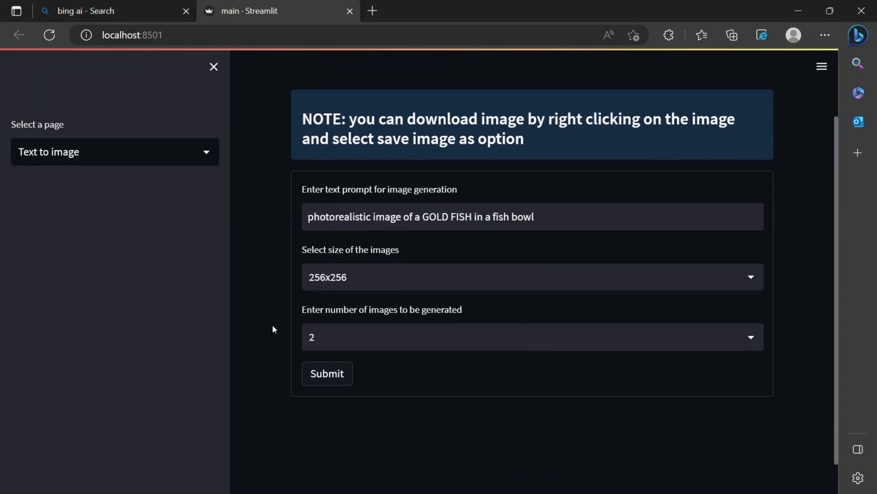
{"action": "left_click", "coordinate": [327, 373]}
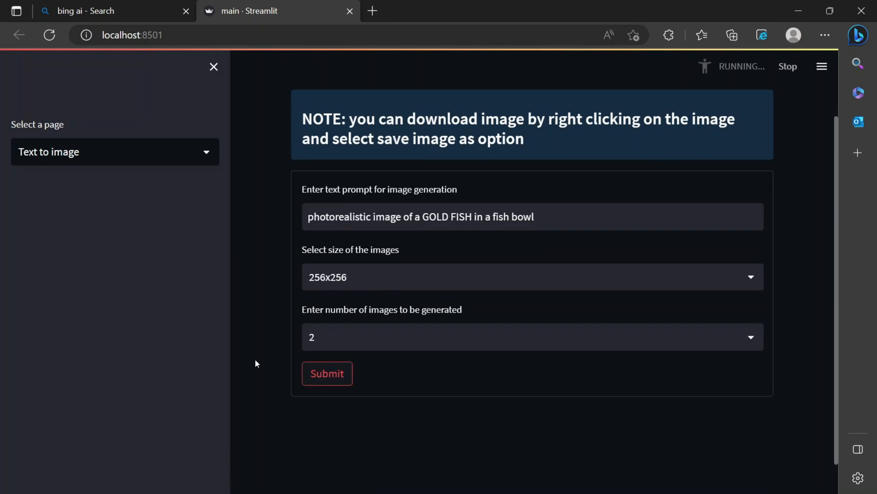
{"action": "left_click", "coordinate": [327, 373]}
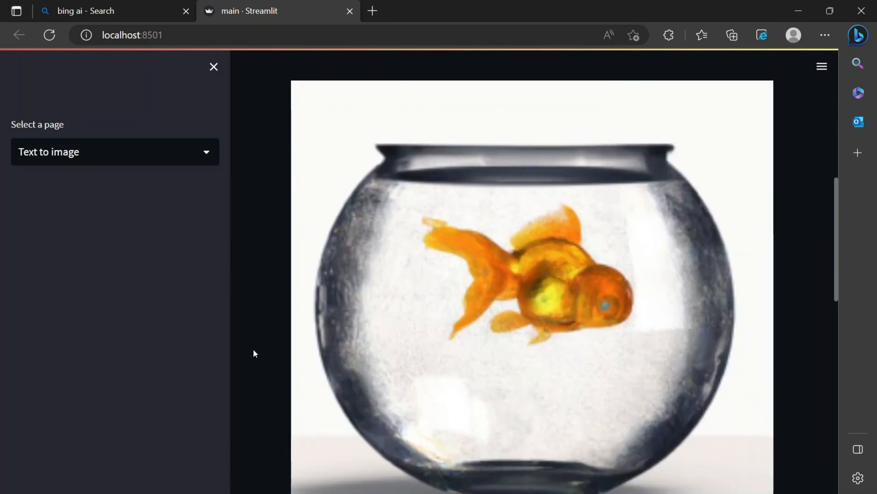
{"action": "scroll", "scroll_direction": "down", "scroll_amount": 3}
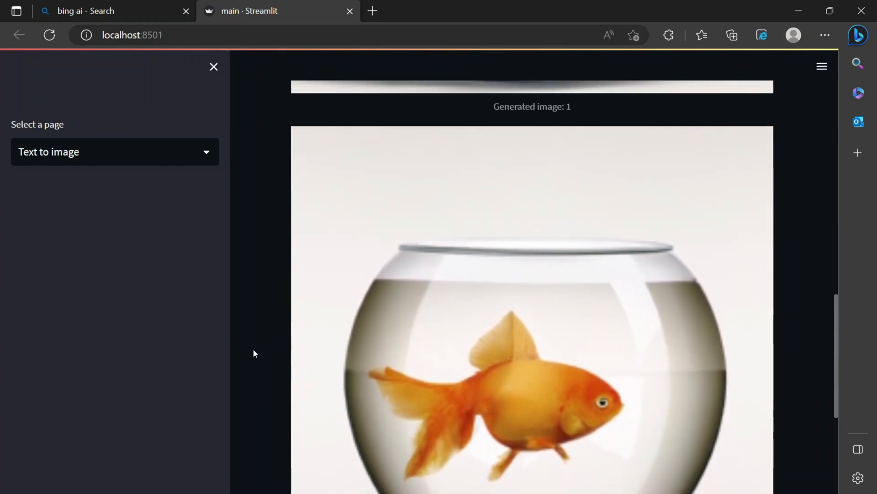
{"action": "scroll", "scroll_direction": "up", "scroll_amount": 3}
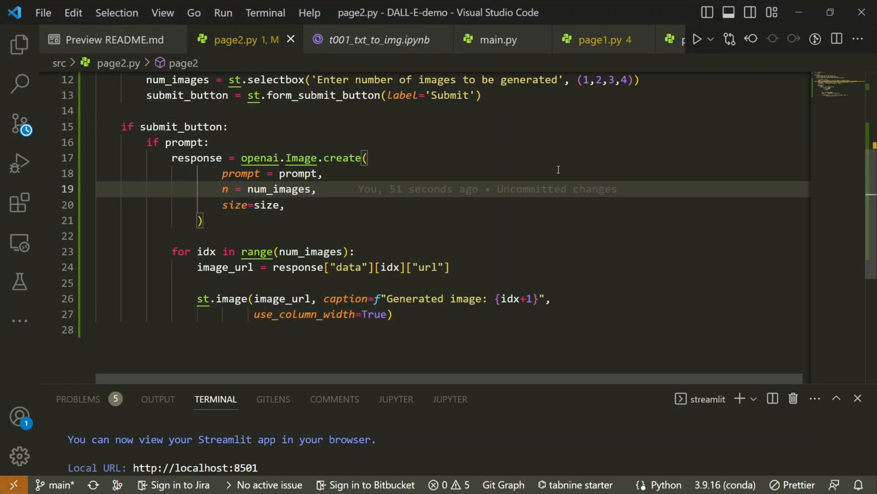
In main.py add import openai, from dotenv import load_dotenv and load_dotenv().
{"action": "left_click", "coordinate": [497, 39]}
{"action": "type", "text": "import opean"}
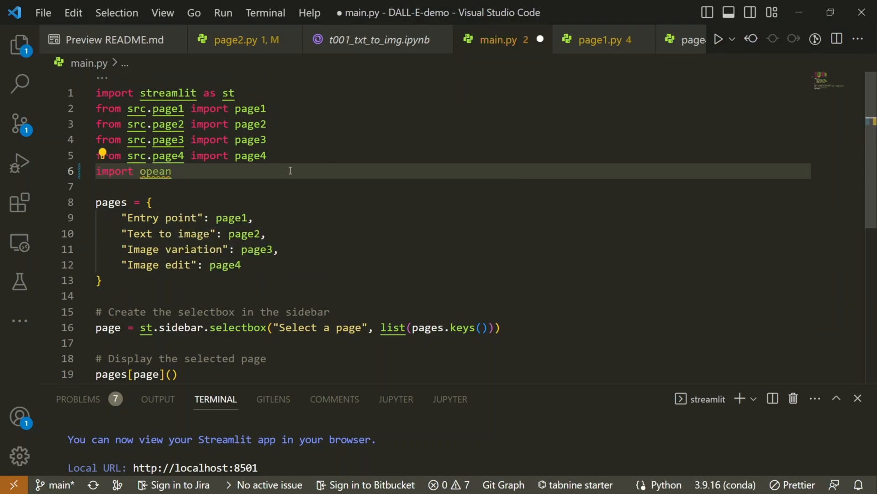
{"action": "type", "text": "openai"}
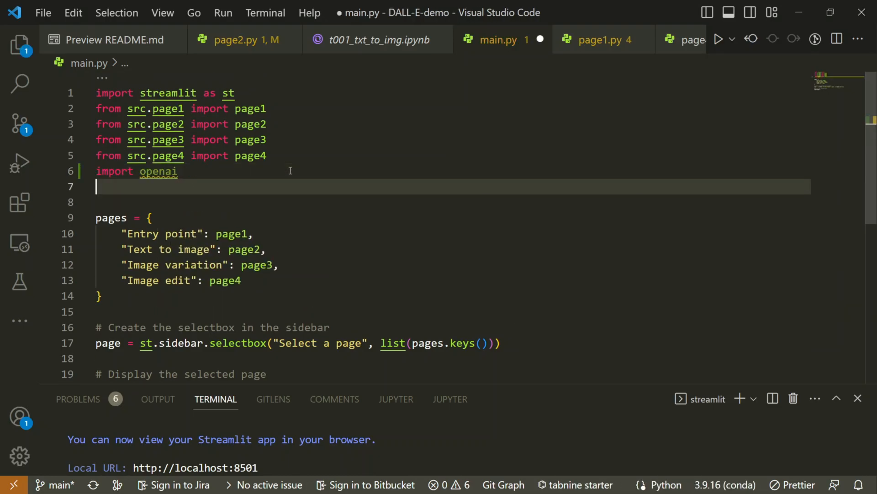
{"action": "type", "text": "from dote"}
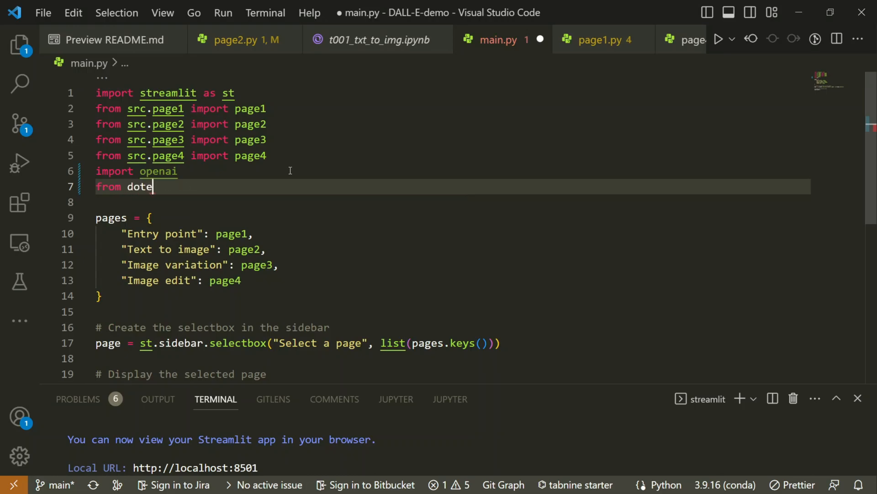
{"action": "type", "text": "nv import load_dotenv"}
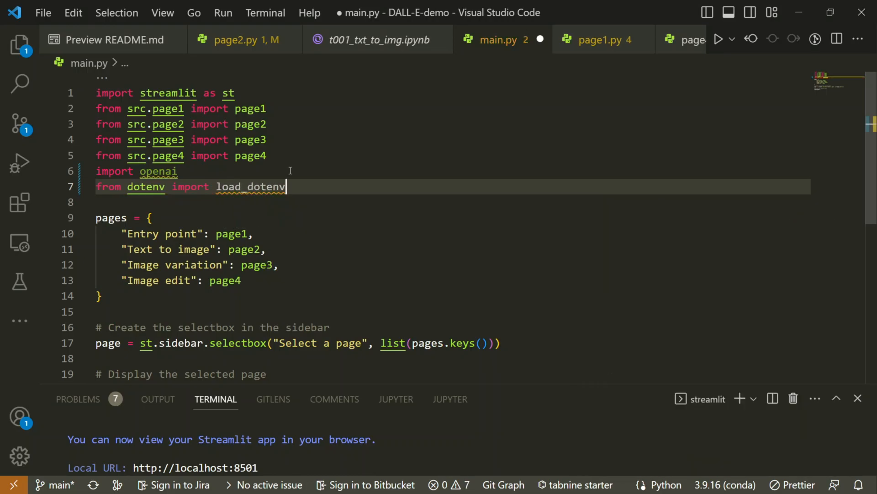
{"action": "type", "text": "load_dotenv("}
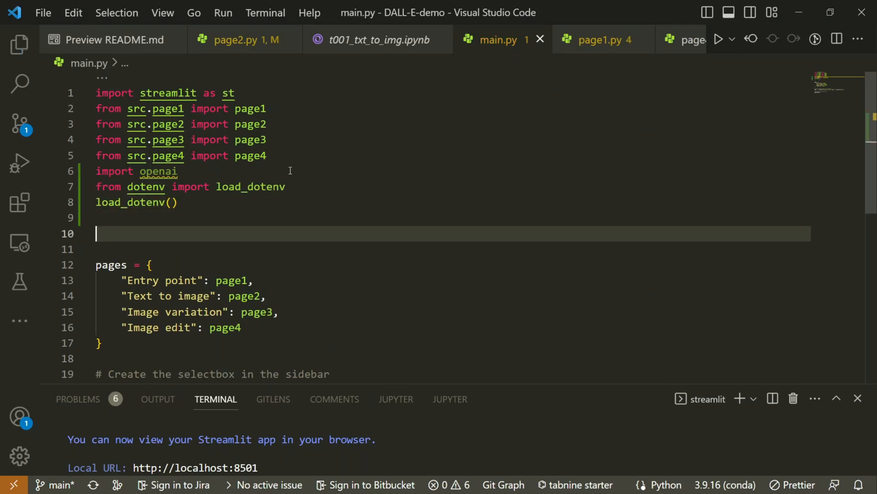
Bring the openai.api_key setup from the notebook into main.py with import os.
{"action": "left_click", "coordinate": [378, 39]}
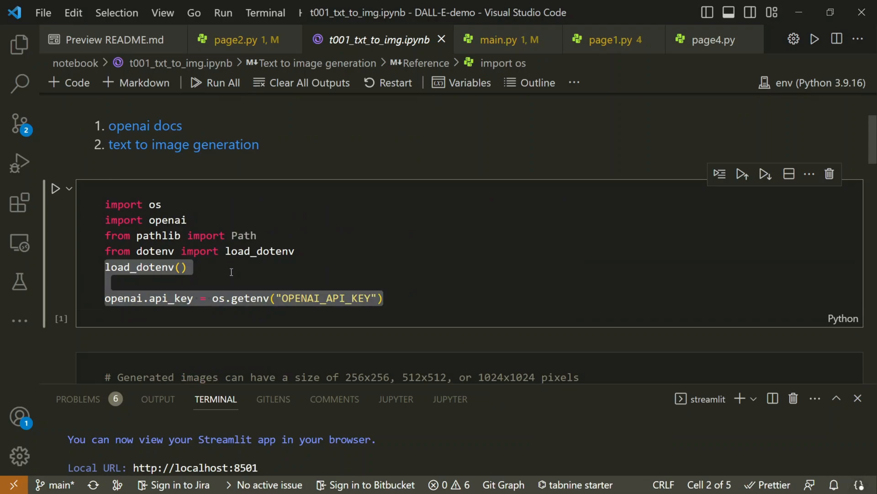
{"action": "left_click", "coordinate": [240, 40]}
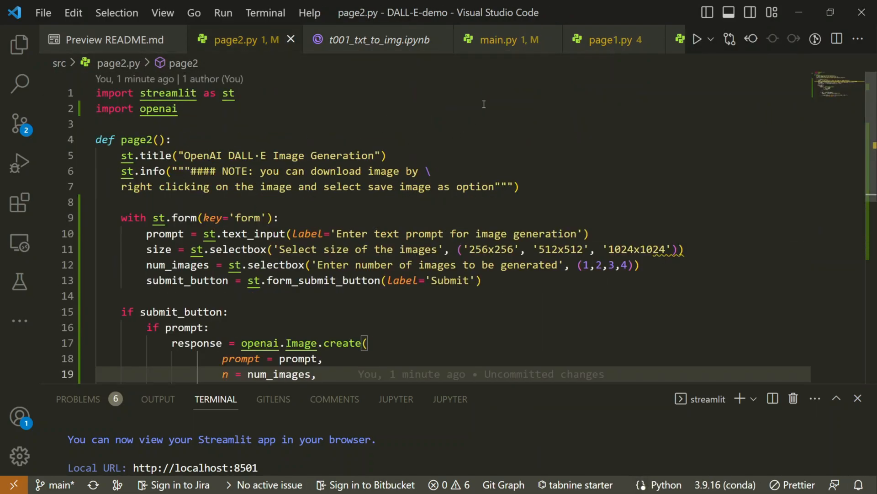
{"action": "left_click", "coordinate": [502, 39]}
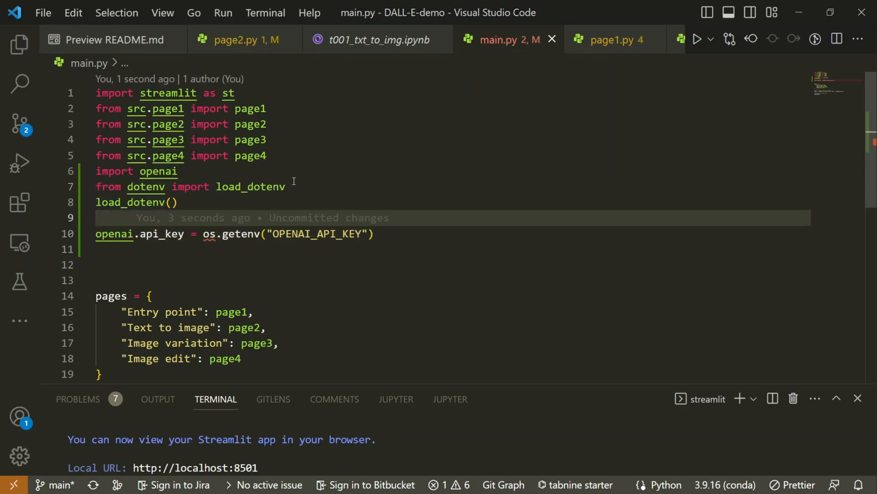
{"action": "type", "text": "\\im"}
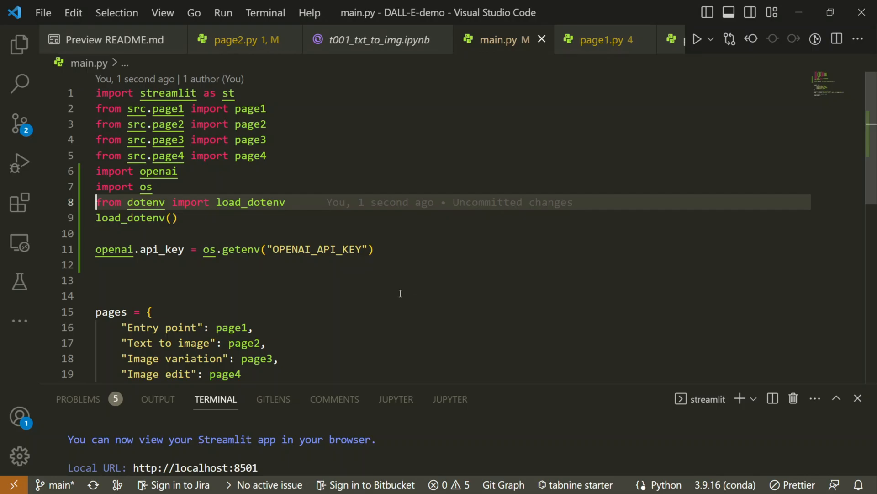
{"action": "double_click", "coordinate": [317, 248]}
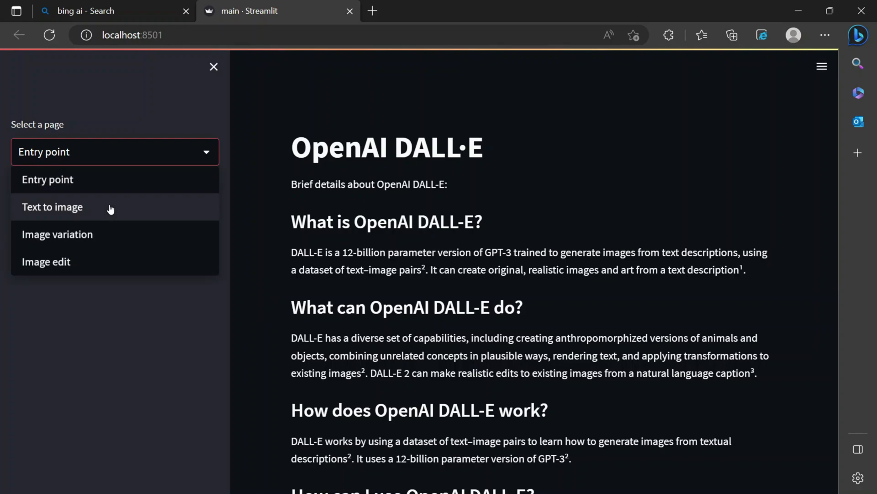
On the Text to image page enter 'cute bunny and grumpy bear, holding hands, drawing, watercolor, love'.
{"action": "left_click", "coordinate": [195, 246]}
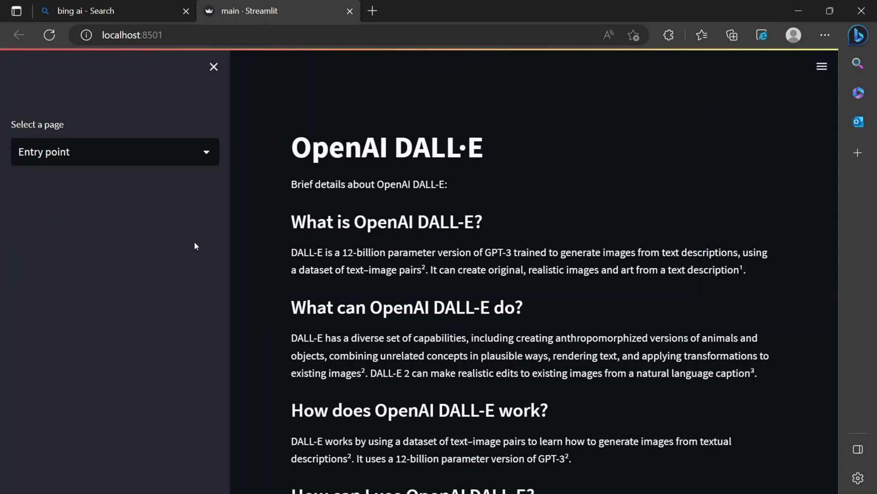
{"action": "left_click", "coordinate": [115, 152]}
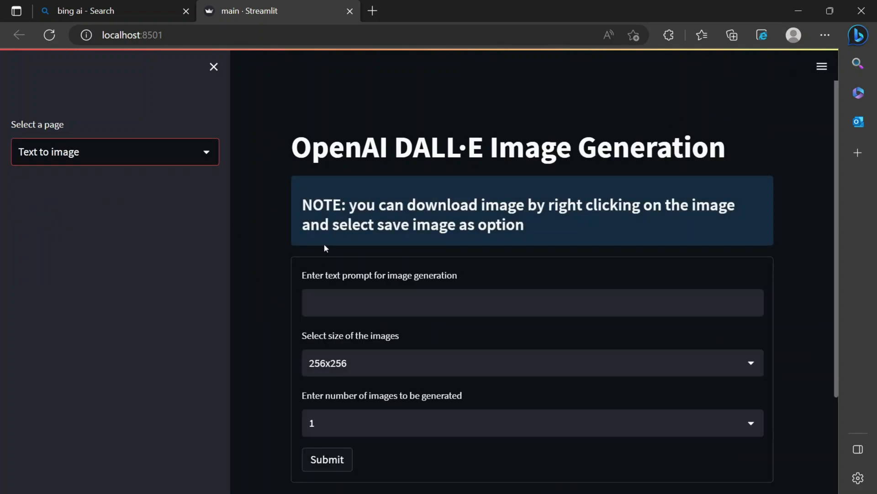
{"action": "scroll", "scroll_direction": "down", "scroll_amount": 3}
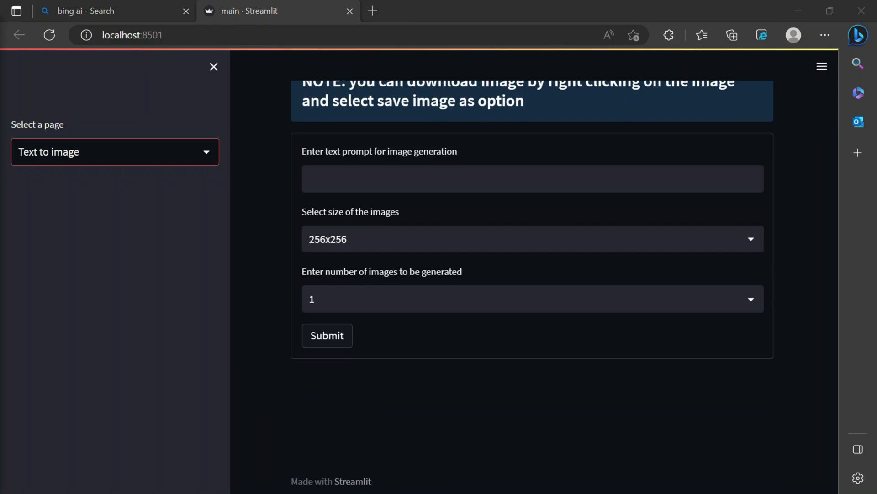
{"action": "mouse_move", "coordinate": [603, 218]}
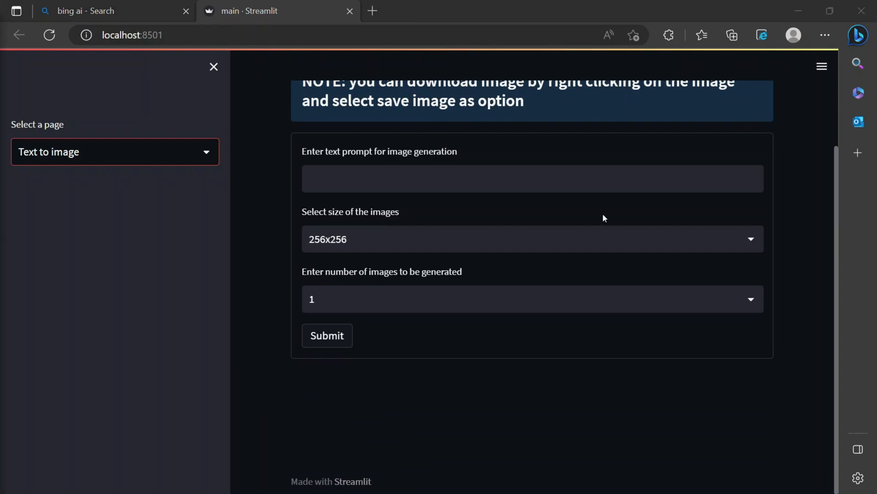
{"action": "type", "text": "cute bunny and grumpy bear, holding hands, drawing, watercolor, love"}
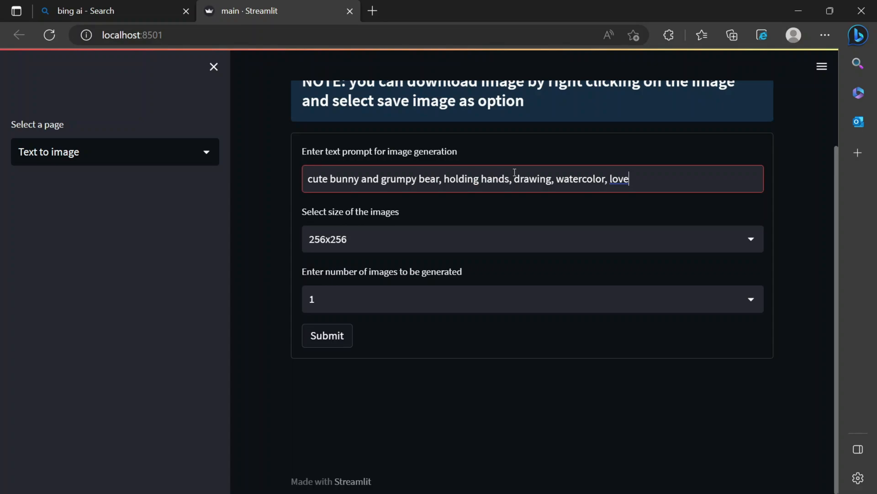
{"action": "mouse_move", "coordinate": [526, 208]}
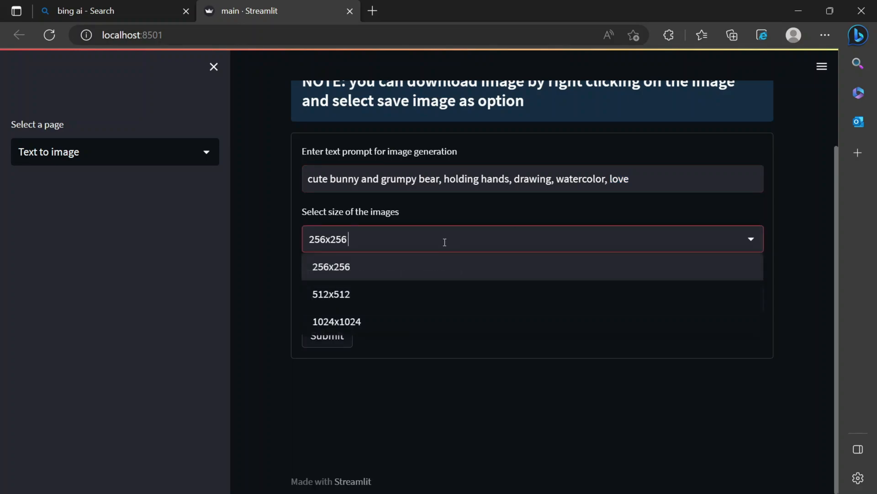
Set the image size to 512x512 and the count to 4 images.
{"action": "left_click", "coordinate": [331, 293]}
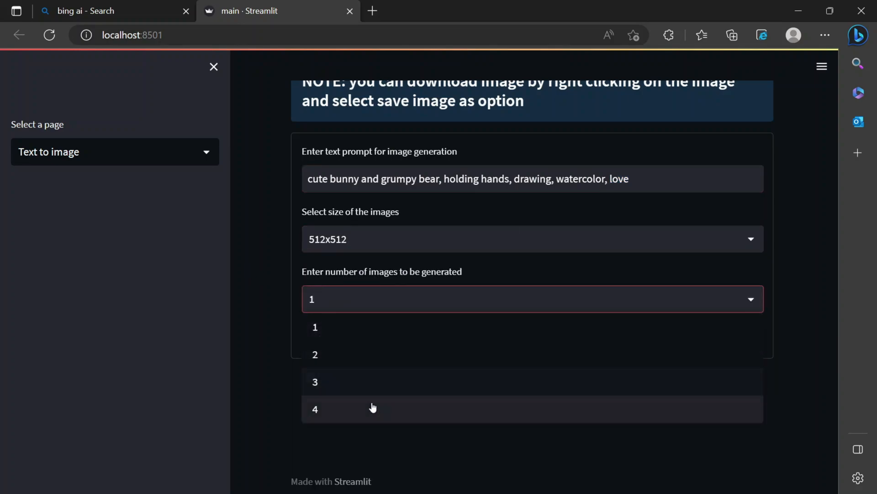
{"action": "left_click", "coordinate": [314, 410]}
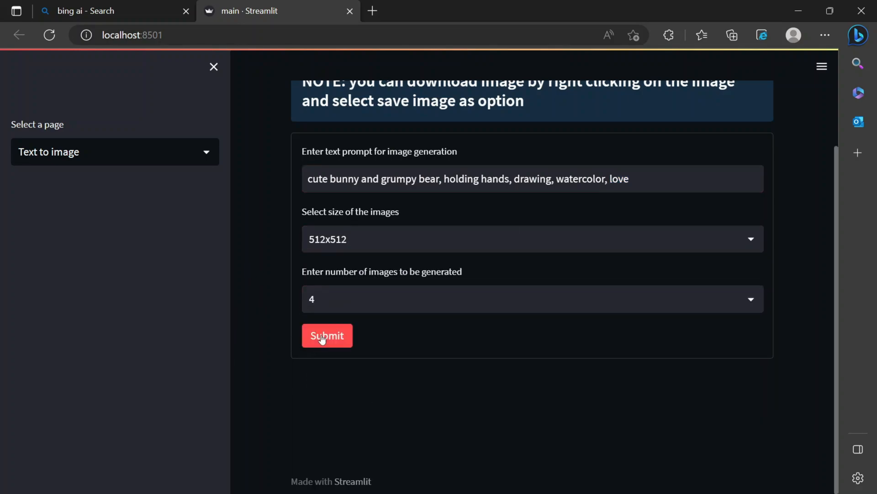
Submit the form and scroll through the four captioned watercolor bunny-and-bear images.
{"action": "left_click", "coordinate": [327, 336]}
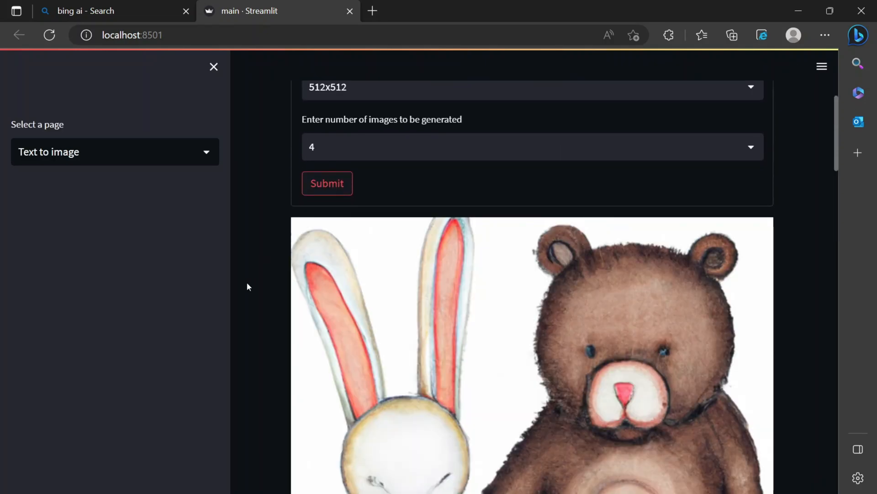
{"action": "scroll", "scroll_direction": "down", "scroll_amount": 3}
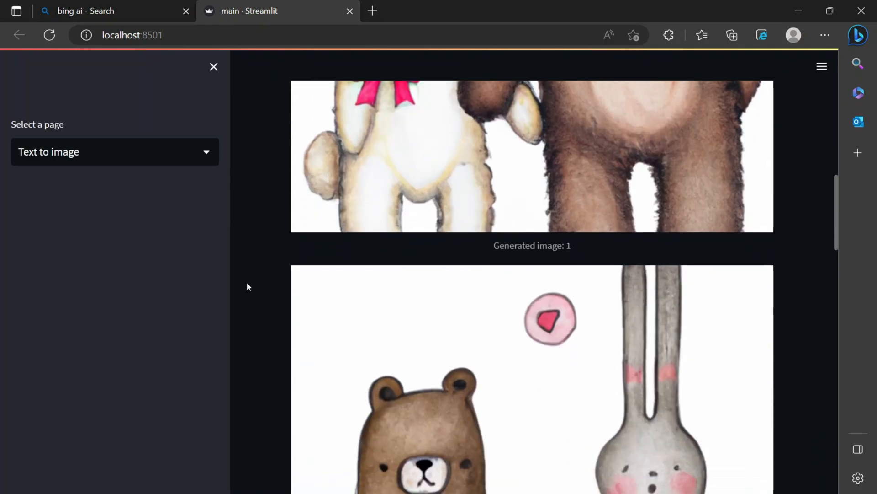
{"action": "scroll", "scroll_direction": "down", "scroll_amount": 3}
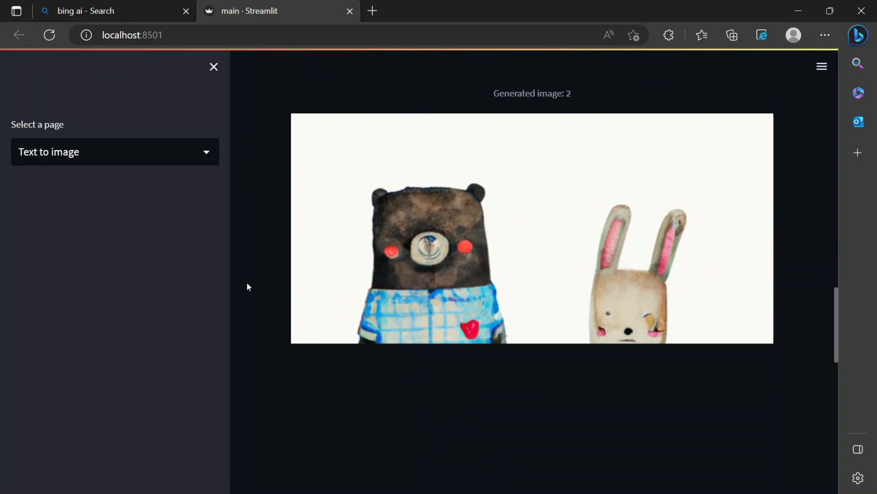
{"action": "scroll", "scroll_direction": "up", "scroll_amount": 3}
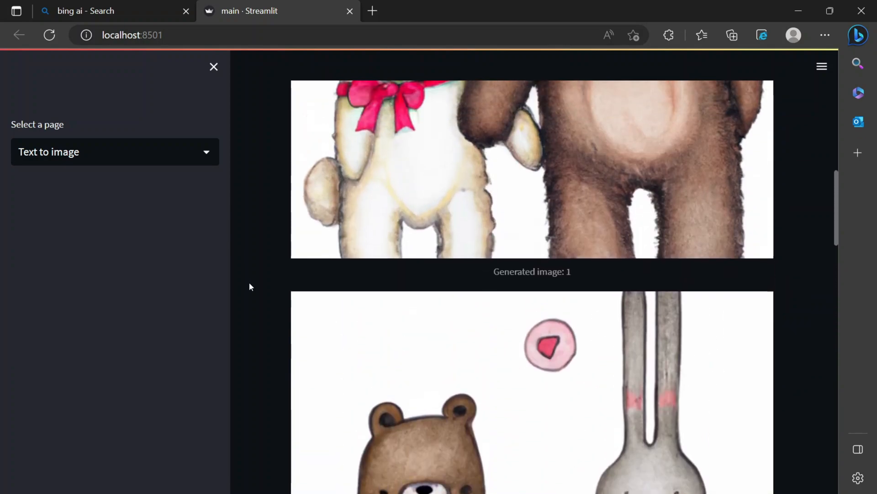
{"action": "scroll", "scroll_direction": "up", "scroll_amount": 3}
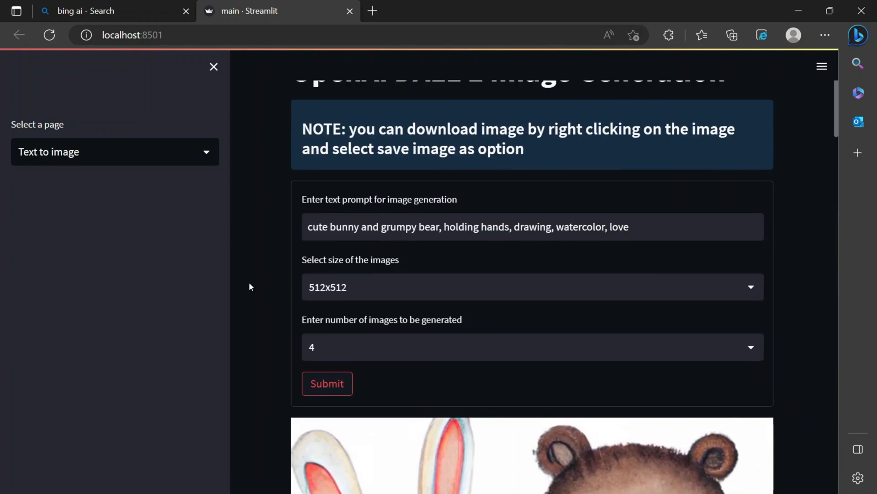
{"action": "scroll", "scroll_direction": "down", "scroll_amount": 3}
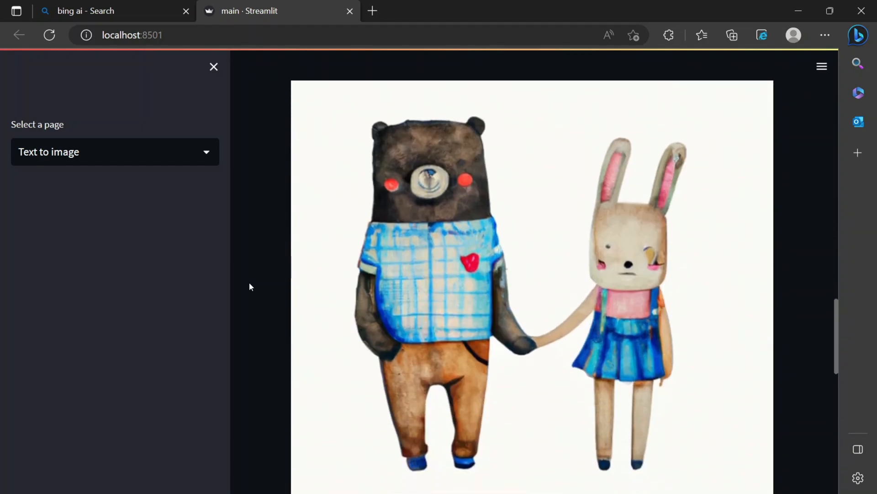
{"action": "scroll", "scroll_direction": "down", "scroll_amount": 3}
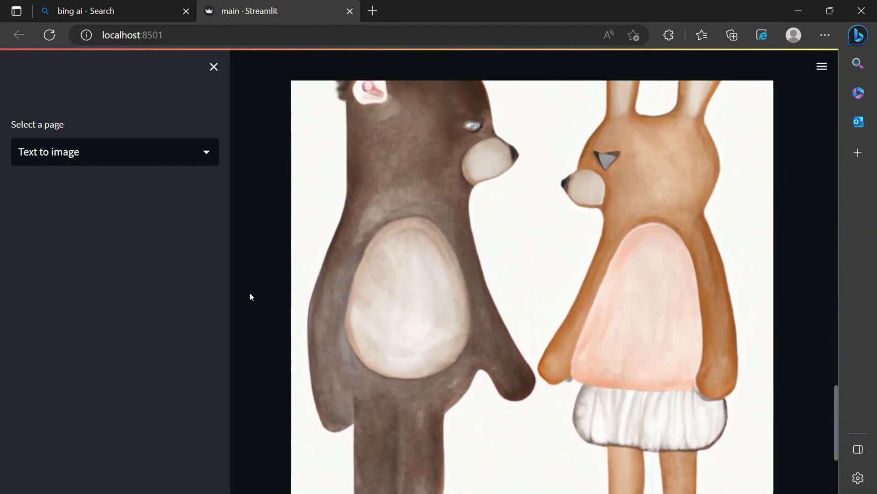
{"action": "scroll", "scroll_direction": "down", "scroll_amount": 3}
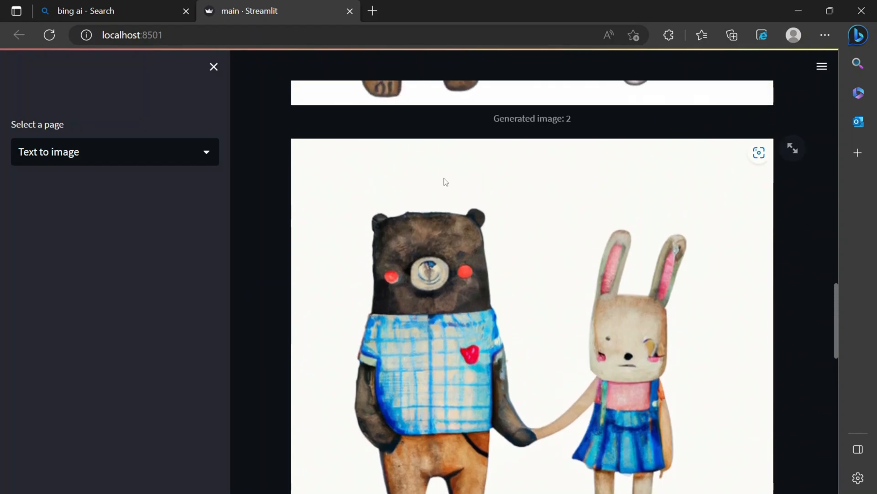
Save one generated image via its right-click Save image as option.
{"action": "right_click", "coordinate": [445, 181]}
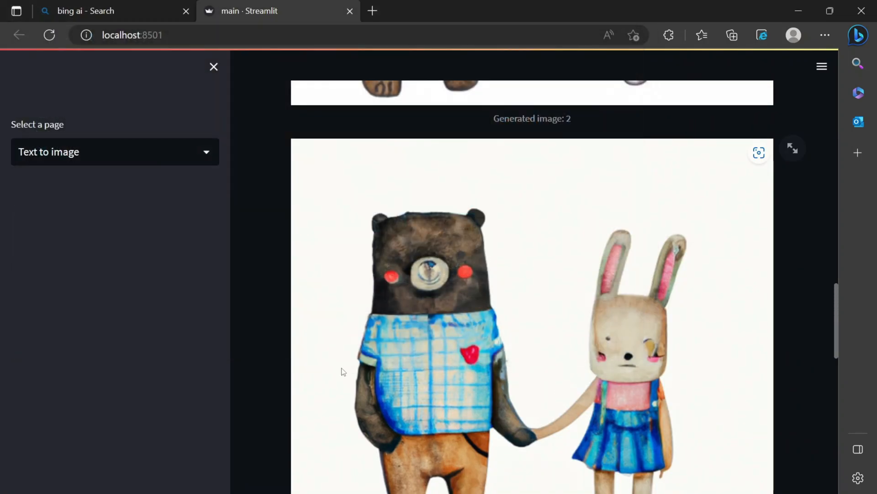
{"action": "scroll", "scroll_direction": "up", "scroll_amount": 3}
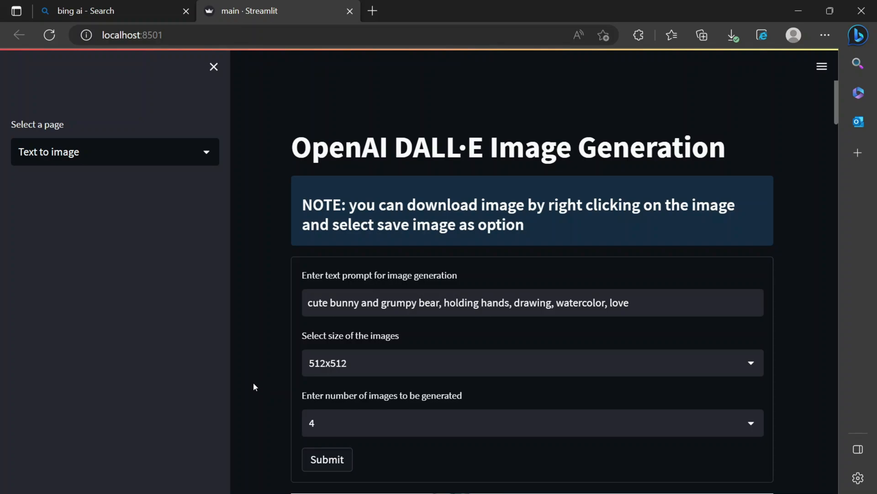
{"action": "left_click", "coordinate": [115, 152]}
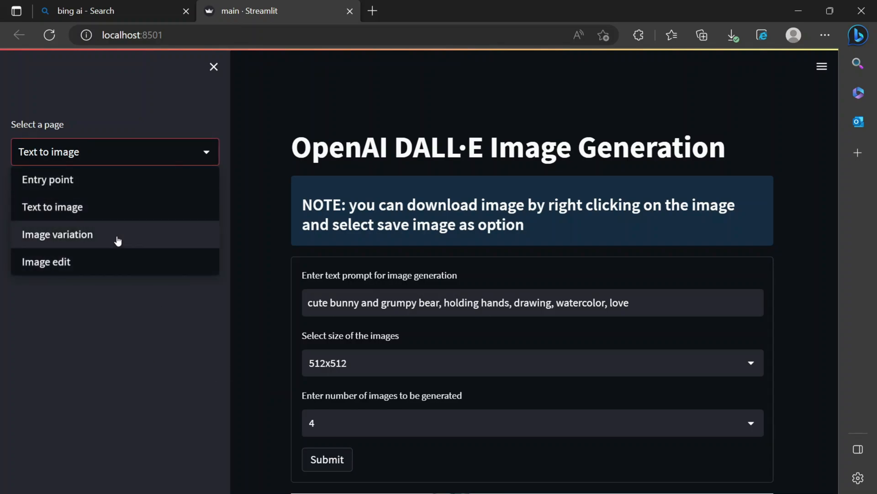
{"action": "mouse_move", "coordinate": [253, 346]}
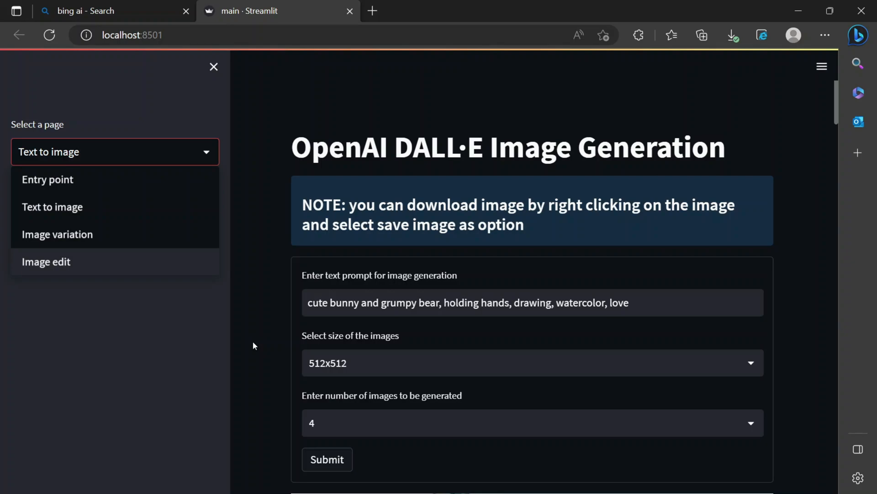
{"action": "left_click", "coordinate": [115, 152]}
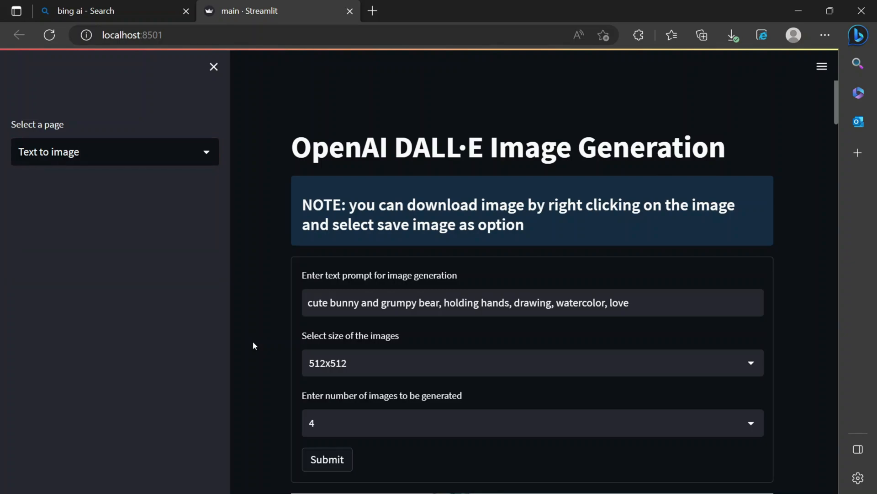